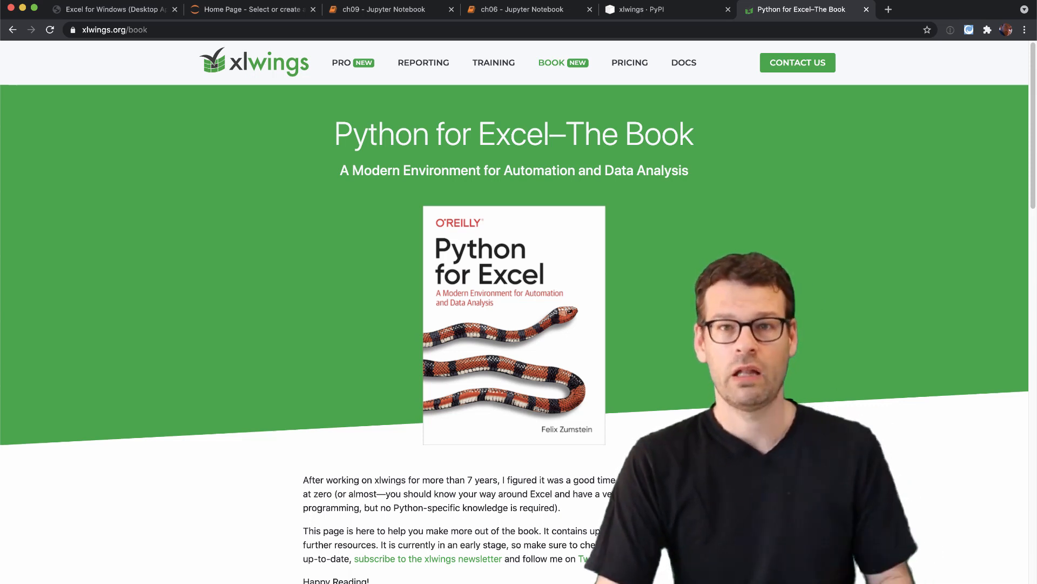
# - Scroll the xlwings book page down to its four-part, twelve-chapter table of contents
pyautogui.scroll(-3)
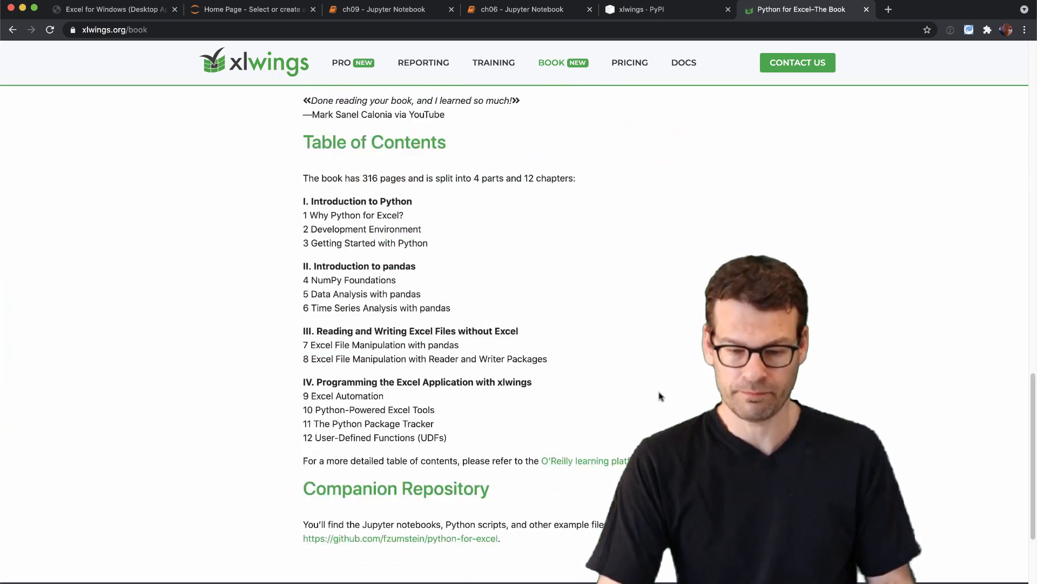
pyautogui.scroll(-3)
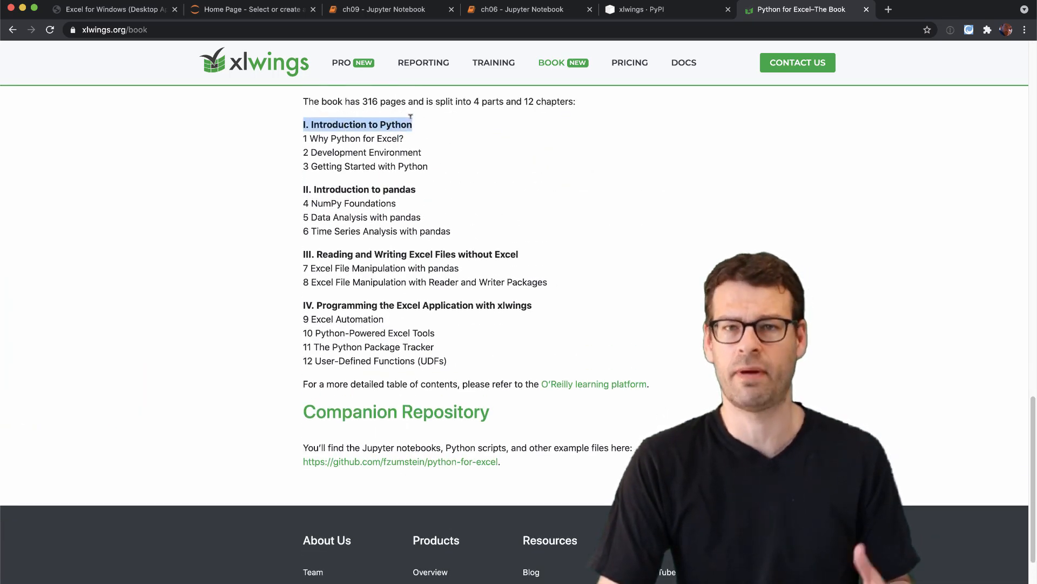
pyautogui.moveTo(400, 123)
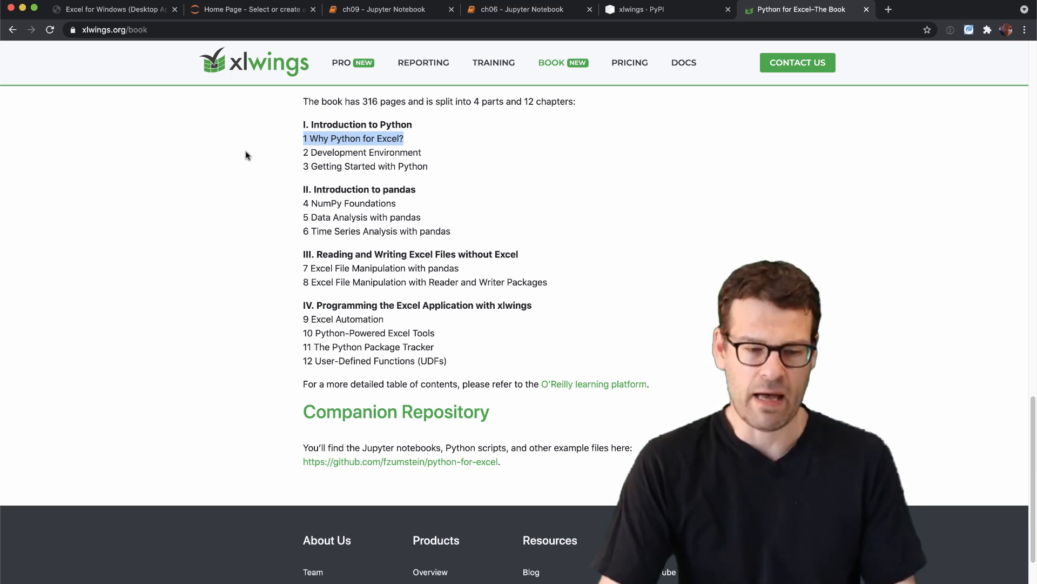
# - Show the Excel for Windows UserVoice forum and highlight the 'Python as an Excel scripting language' idea
pyautogui.click(108, 9)
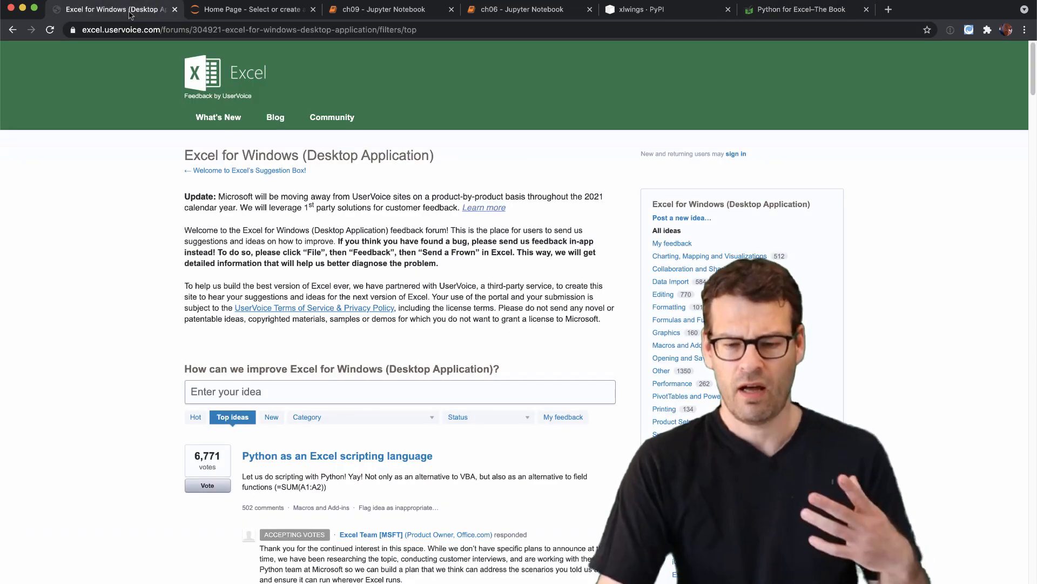
pyautogui.moveTo(150, 101)
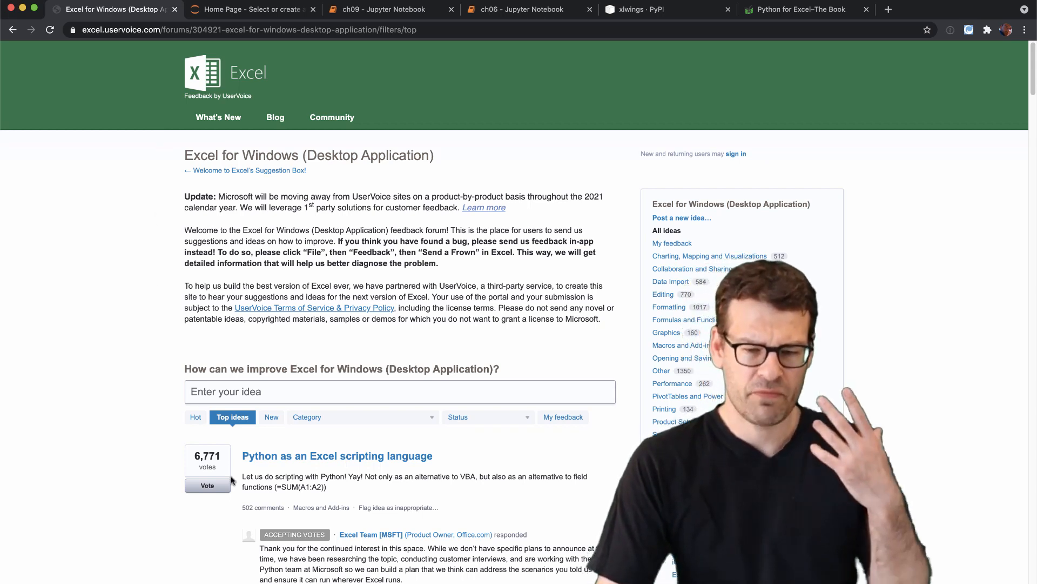
pyautogui.moveTo(438, 460)
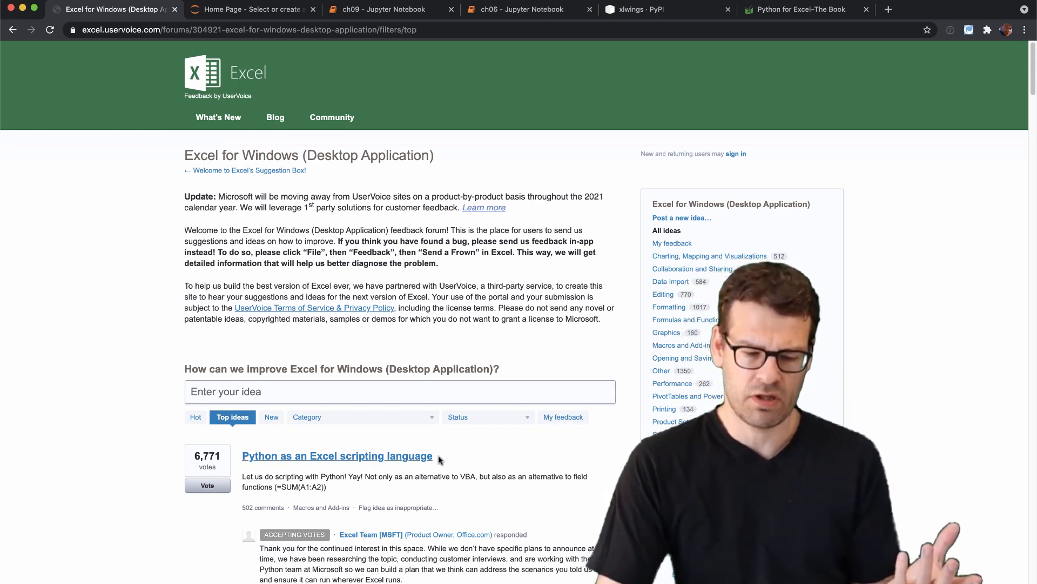
pyautogui.doubleClick(336, 456)
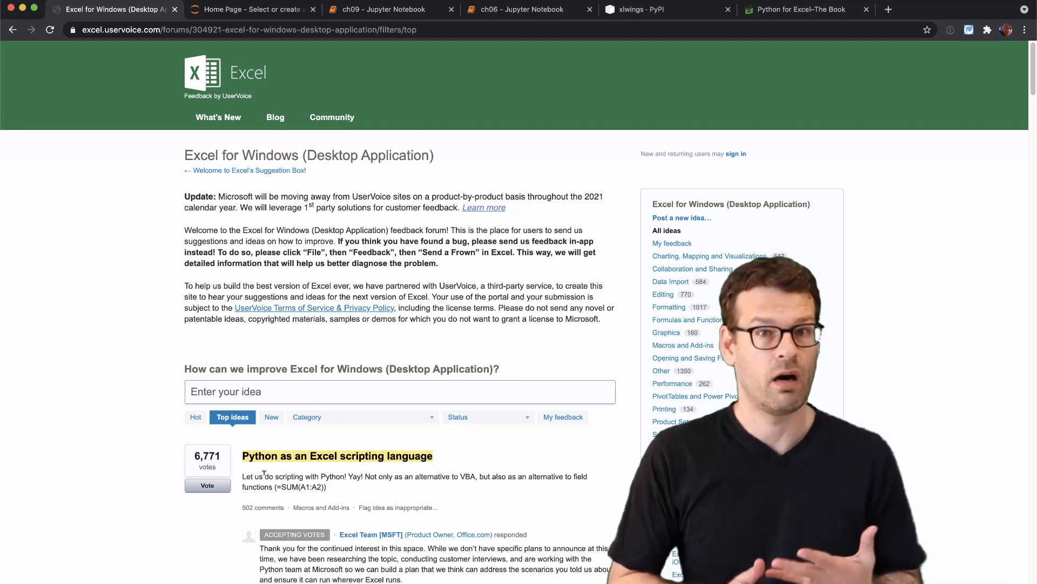
# - Enter 'code .' in Terminal for the python-for-excel folder and return to the xlwings book page
pyautogui.click(803, 9)
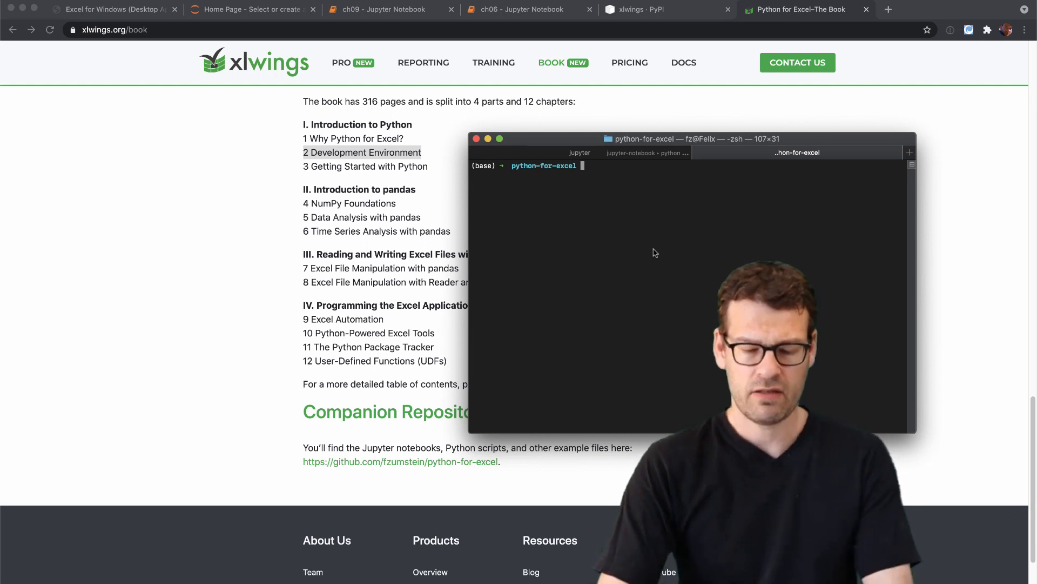
pyautogui.write('code')
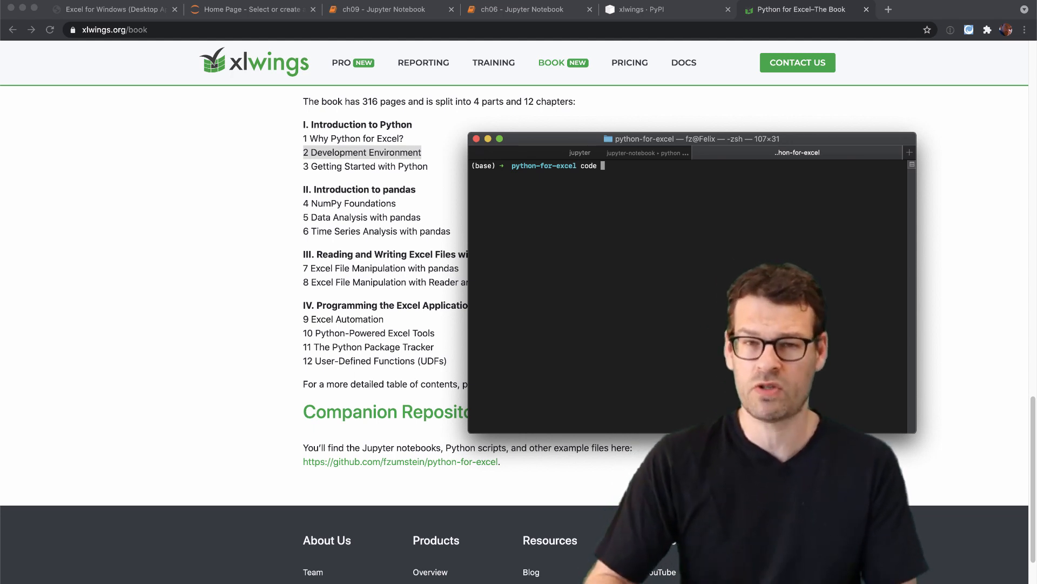
pyautogui.write('.')
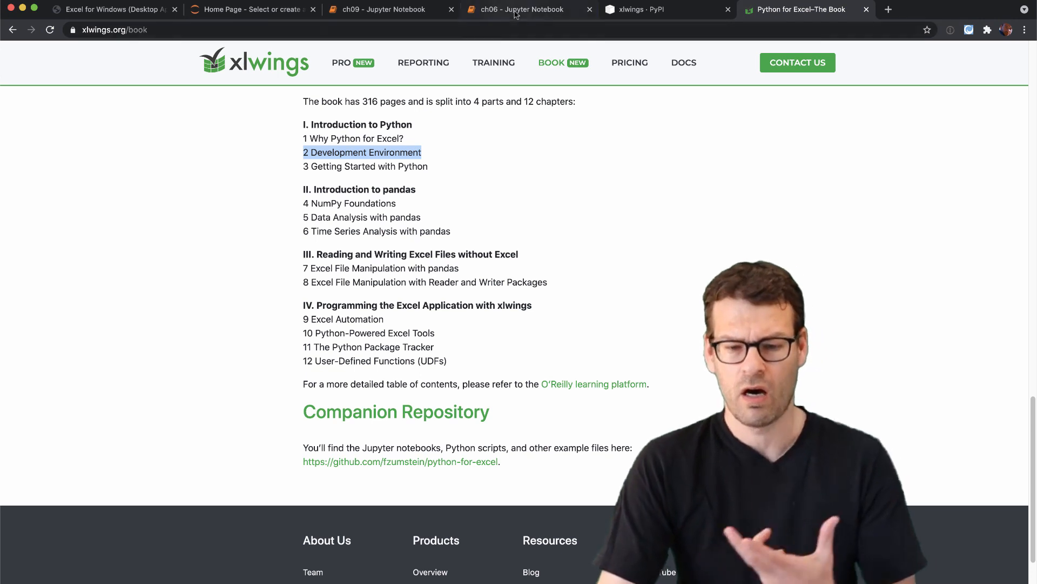
pyautogui.click(521, 10)
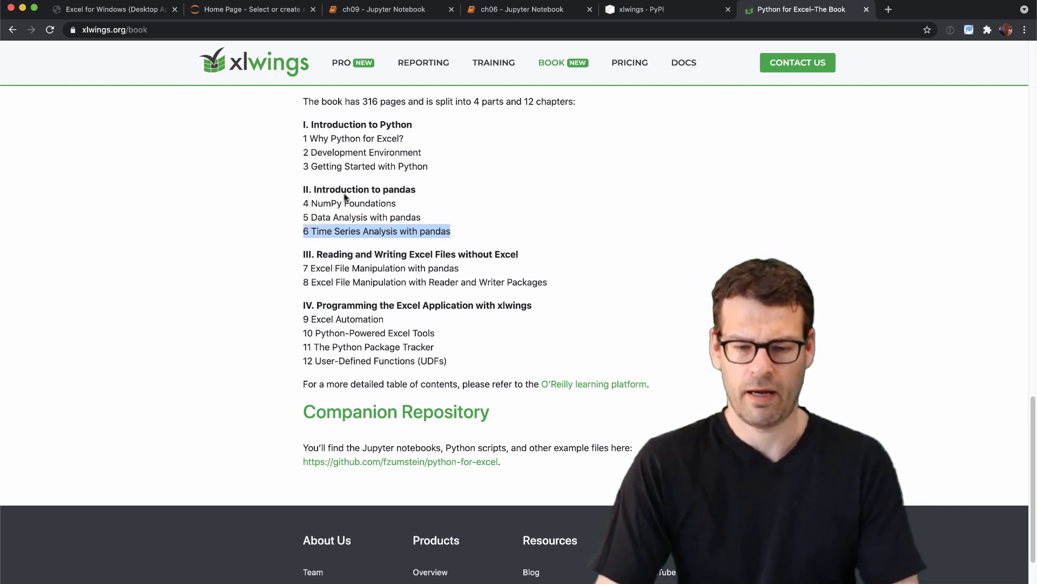
pyautogui.moveTo(514, 11)
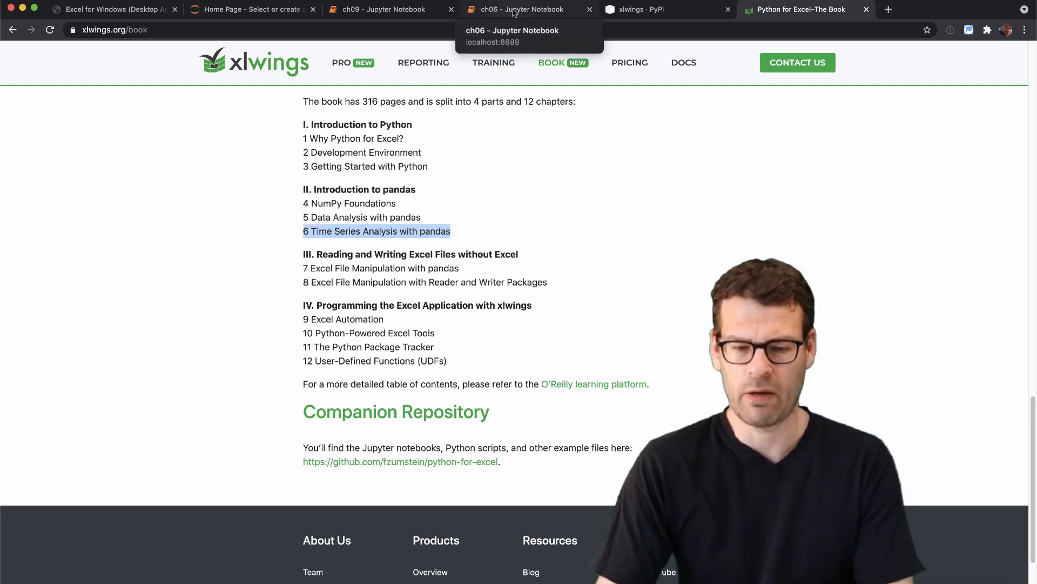
# - Switch to the ch06 Jupyter notebook and run the daily_index cell to get the daily DatetimeIndex
pyautogui.click(519, 10)
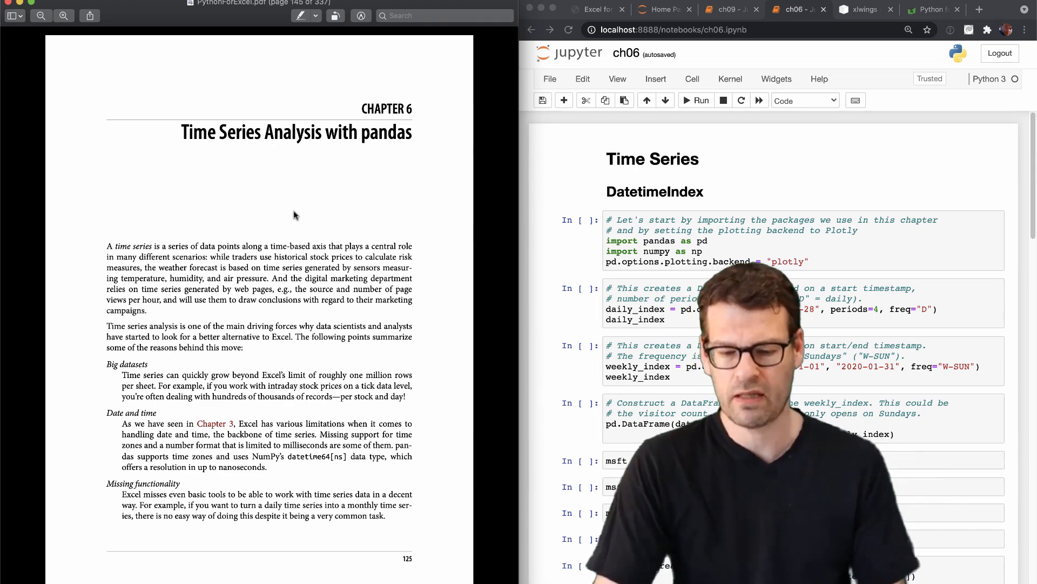
pyautogui.scroll(-3)
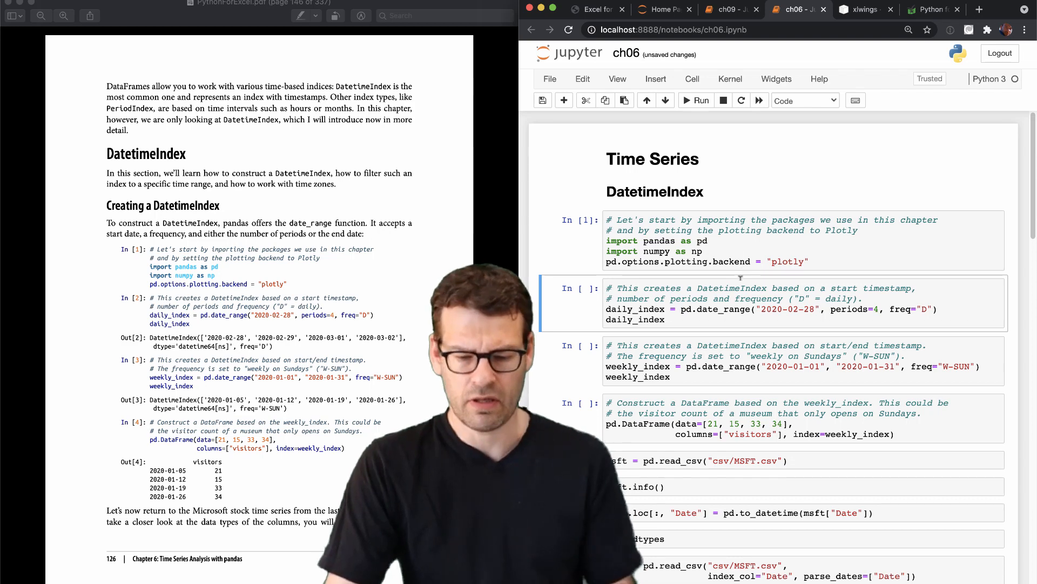
pyautogui.click(696, 100)
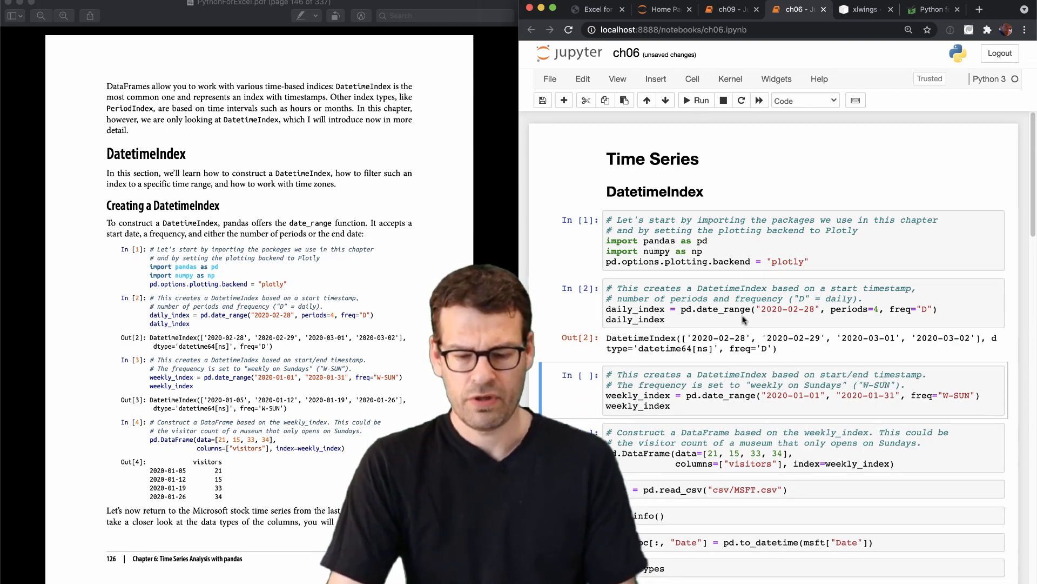
pyautogui.moveTo(298, 346)
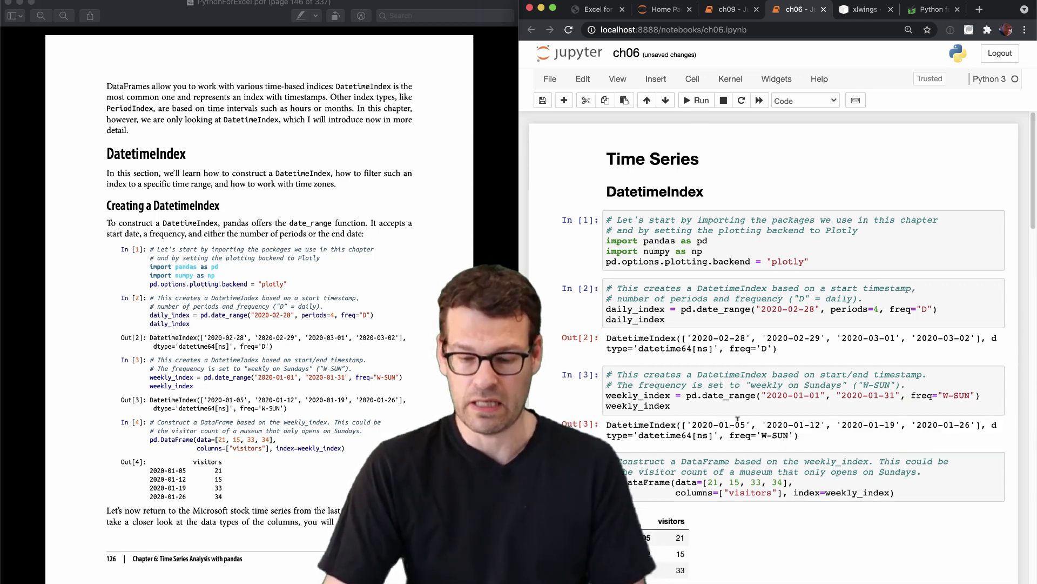
# - Move through the ch06 notebook past the log-return plots to the correlation heatmap cell and Resampling section
pyautogui.scroll(-3)
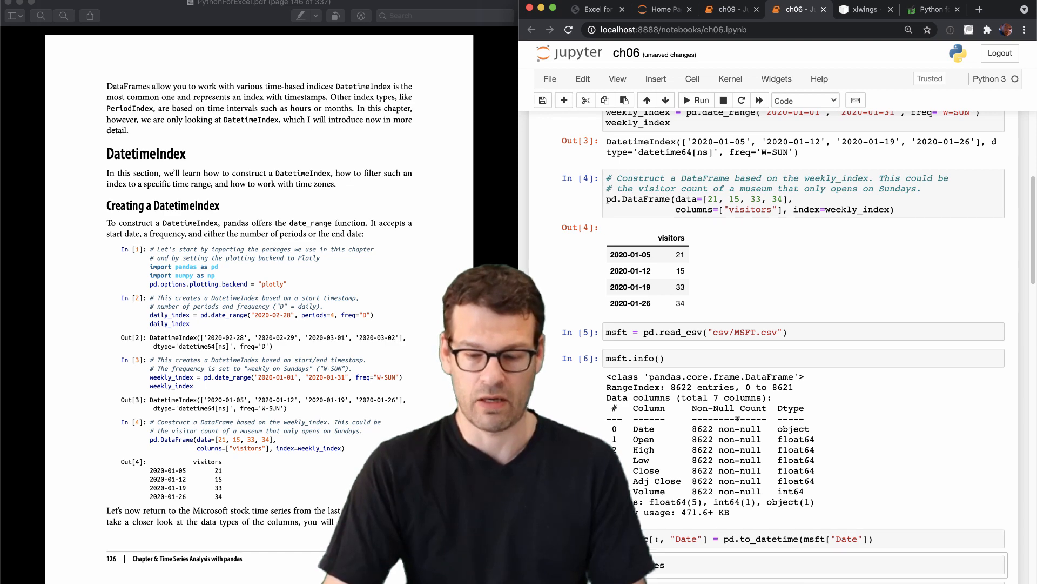
pyautogui.scroll(-3)
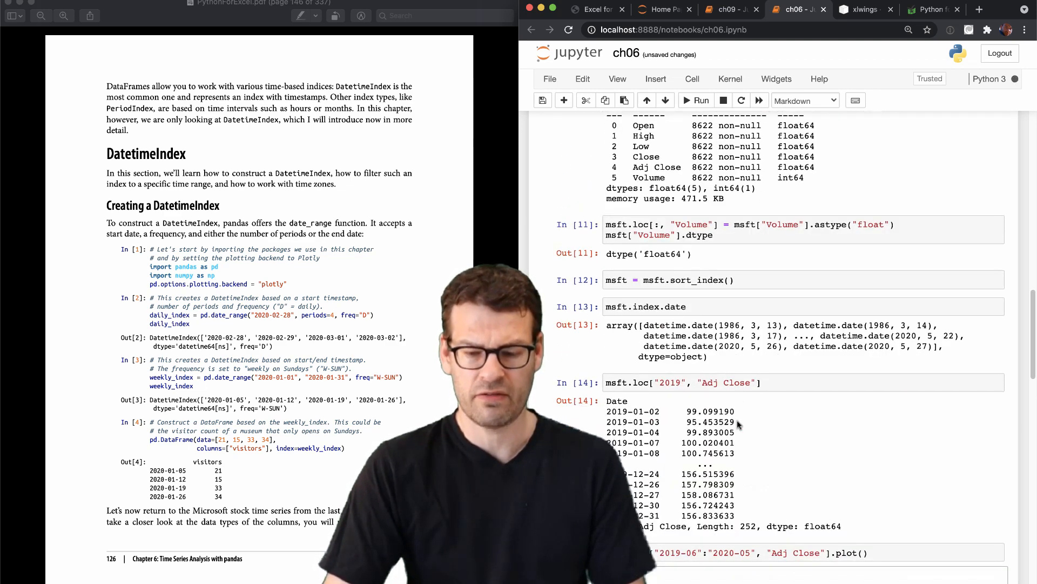
pyautogui.scroll(-3)
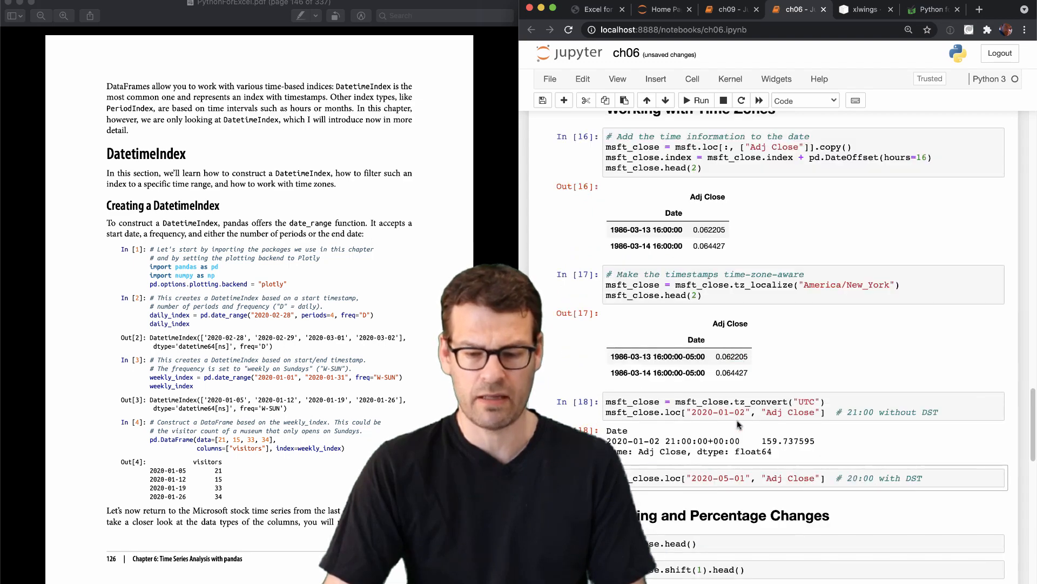
pyautogui.scroll(-3)
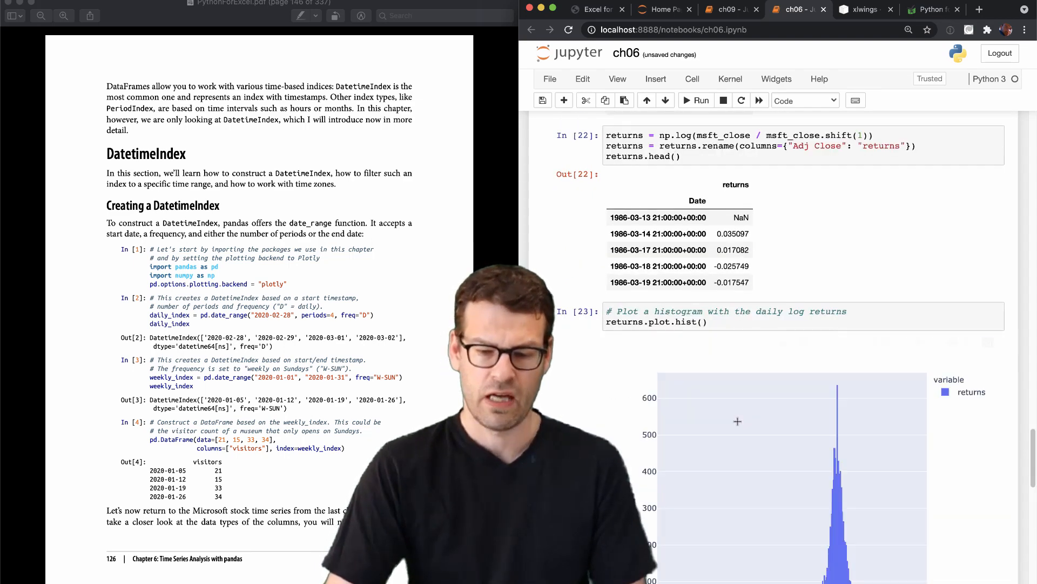
pyautogui.scroll(-3)
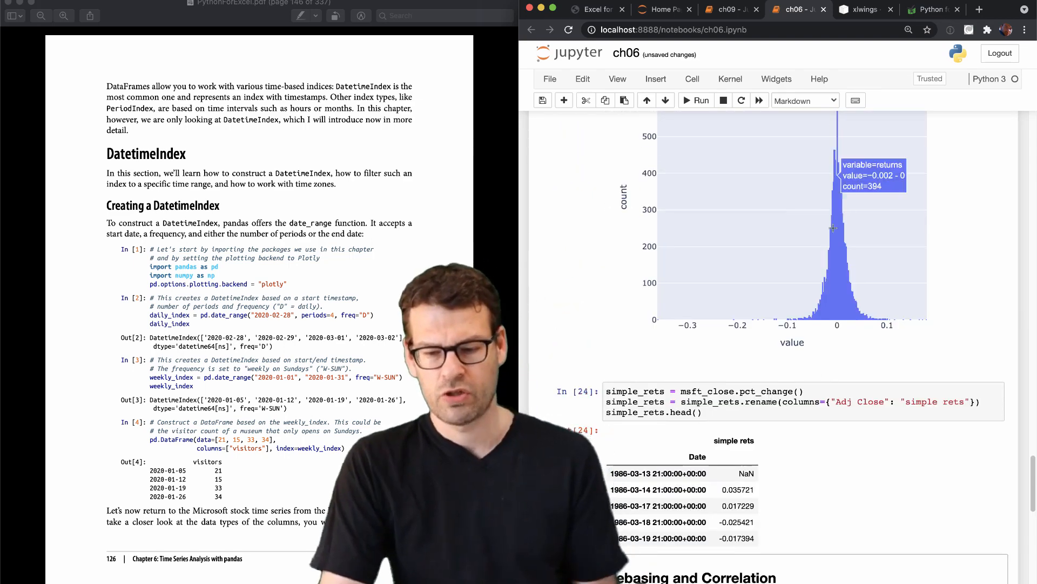
pyautogui.scroll(-3)
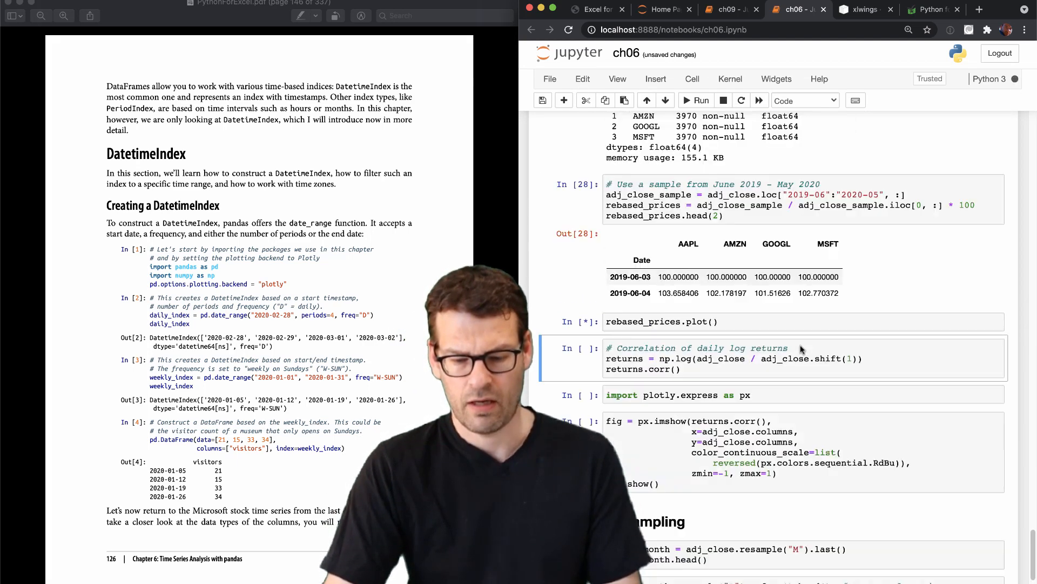
pyautogui.click(696, 100)
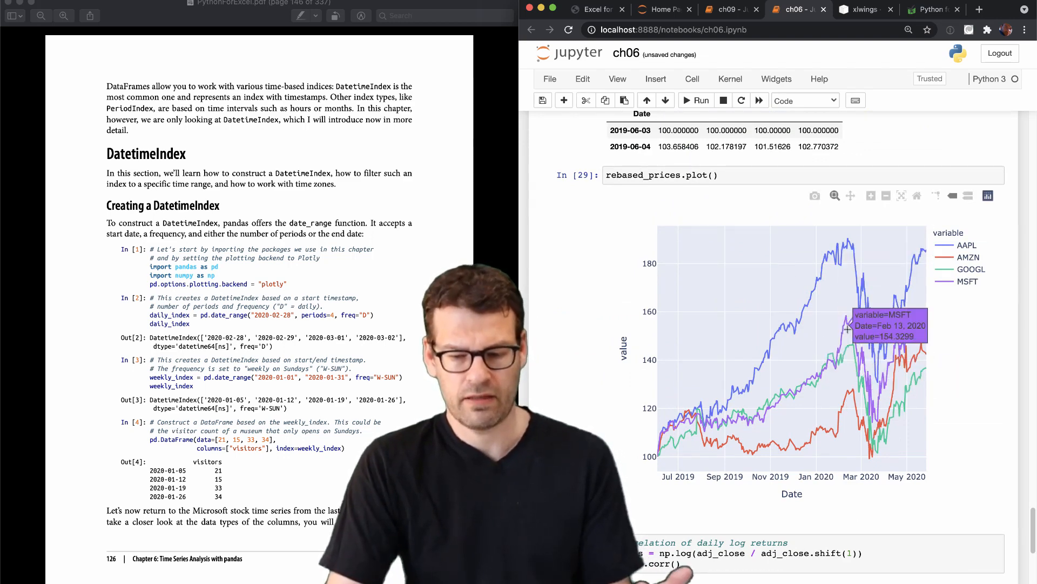
pyautogui.moveTo(713, 315)
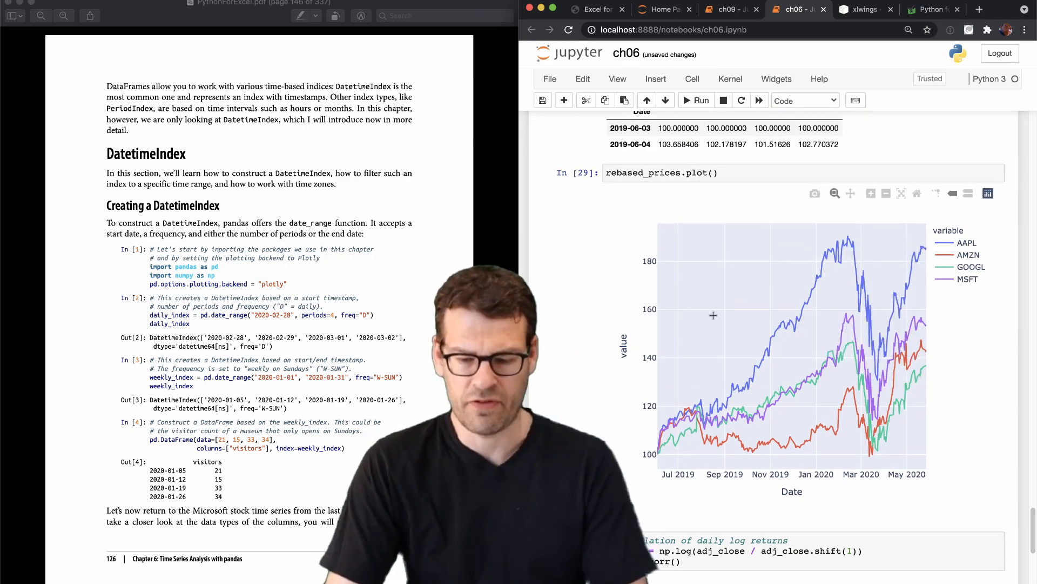
pyautogui.scroll(-3)
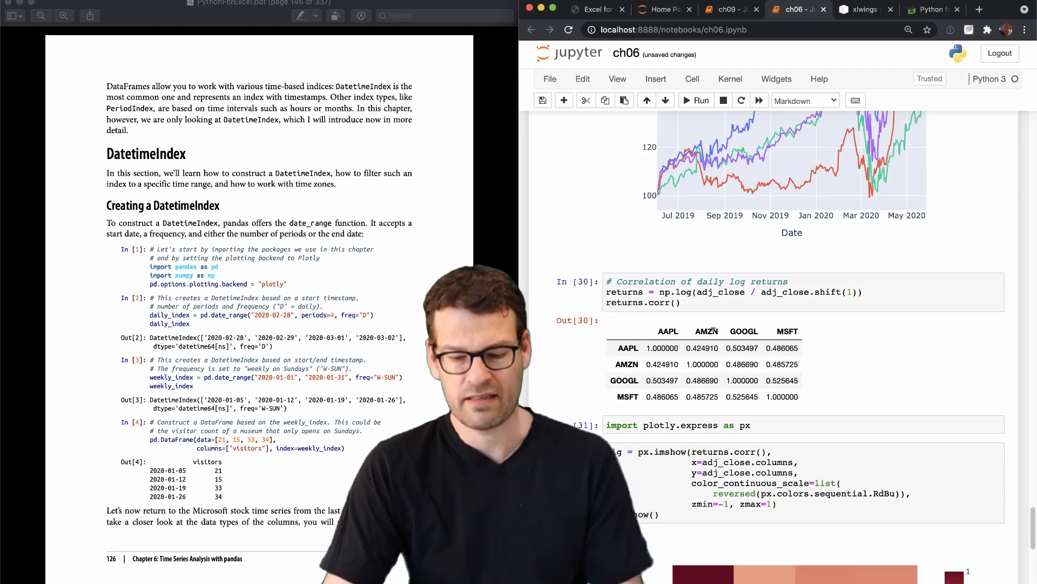
pyautogui.scroll(-3)
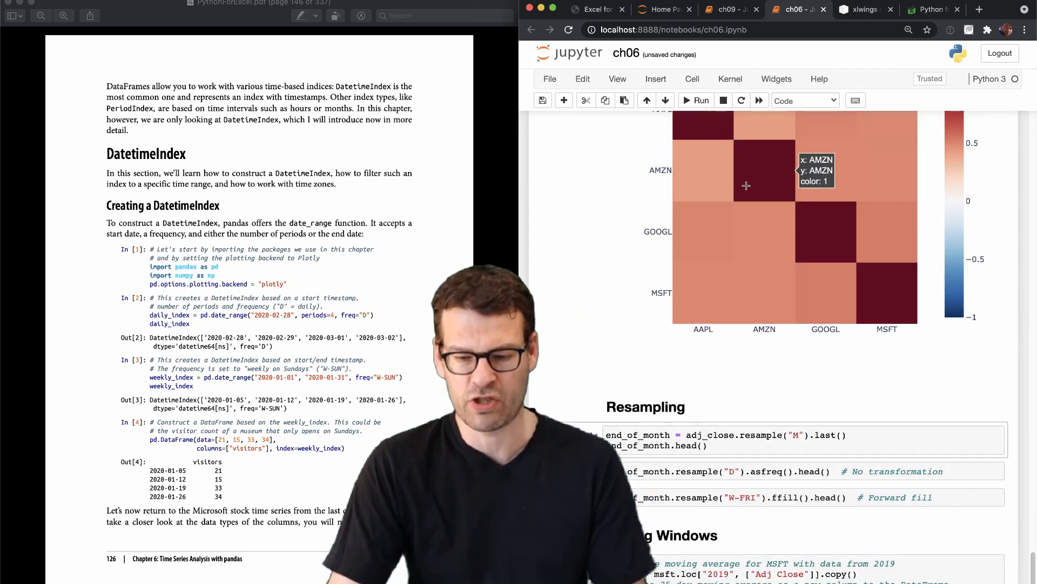
pyautogui.moveTo(746, 294)
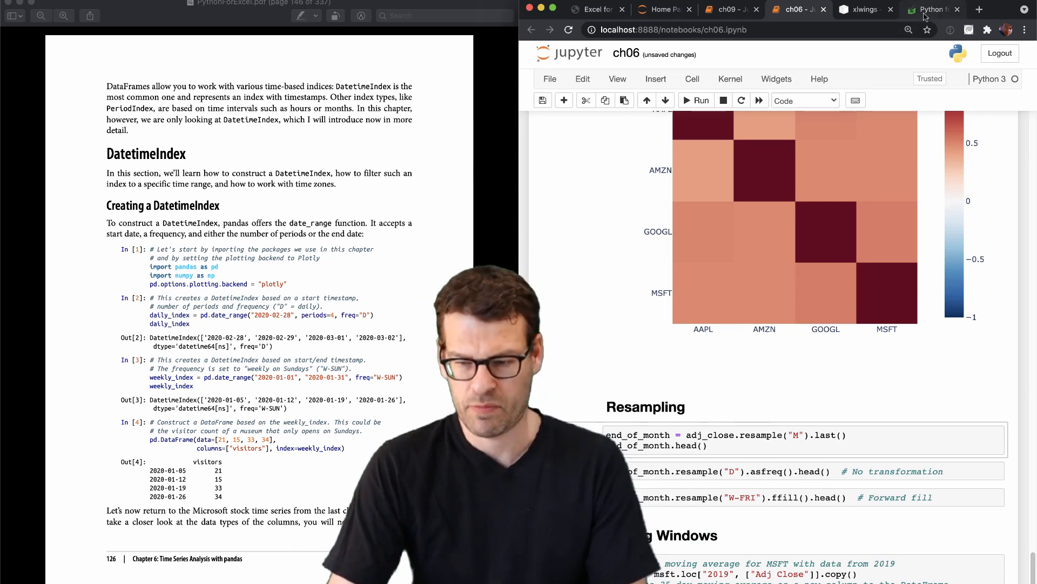
# - Return to the xlwings.org book page showing the four parts and twelve chapters
pyautogui.click(930, 10)
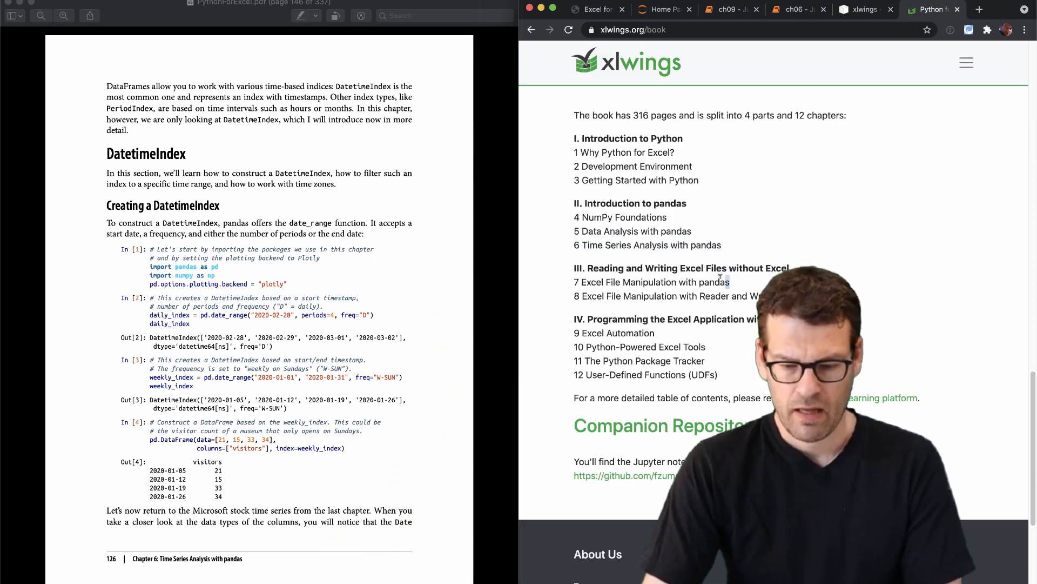
pyautogui.doubleClick(652, 282)
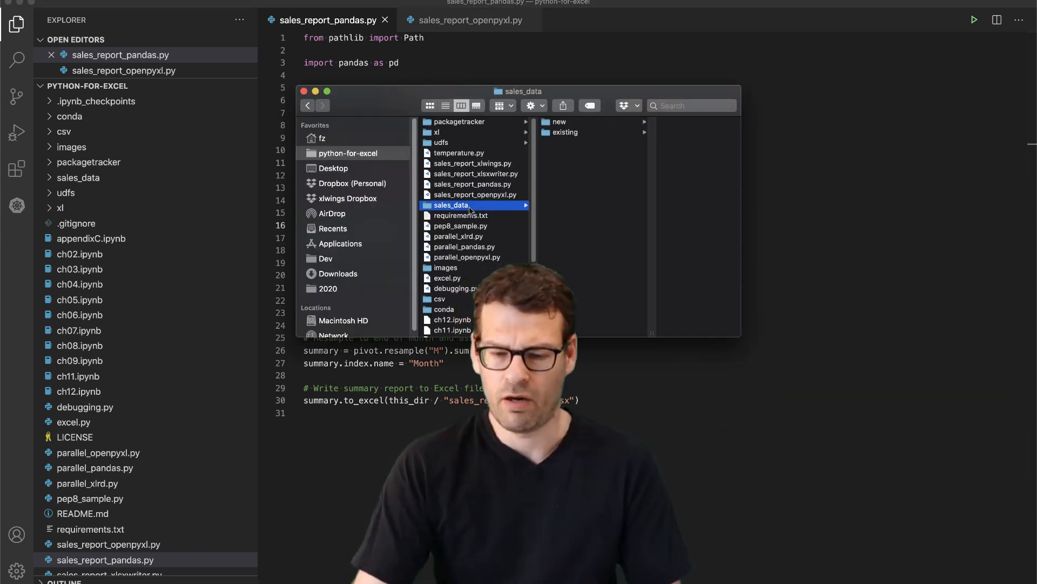
# - Show the monthly Excel workbooks inside the sales_data 'new' subfolder in Finder
pyautogui.click(556, 121)
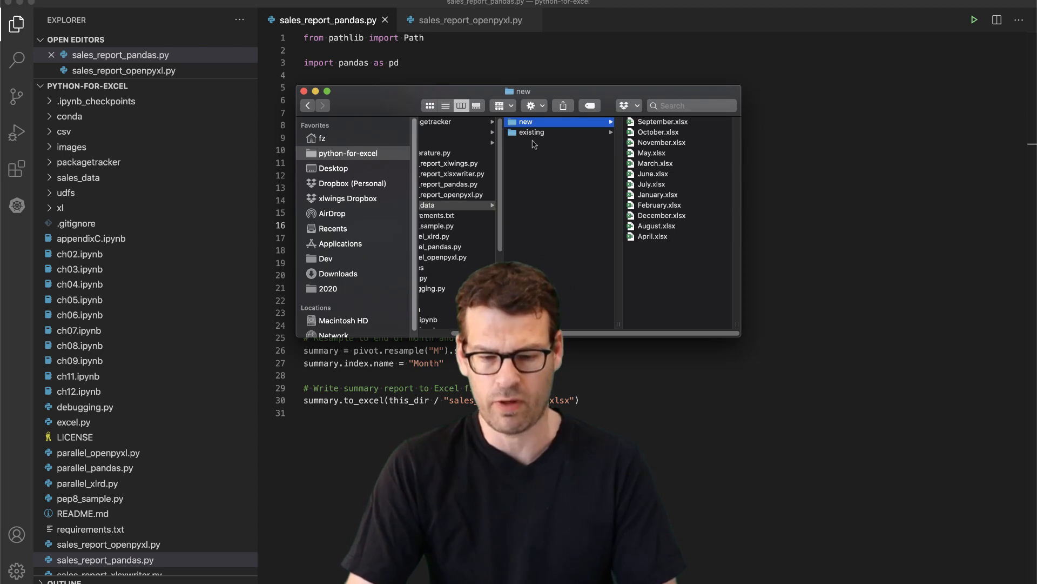
# - Compare the .xlsx files in 'new' with the .xls files in 'existing', then open September.xlsx in Excel
pyautogui.click(531, 132)
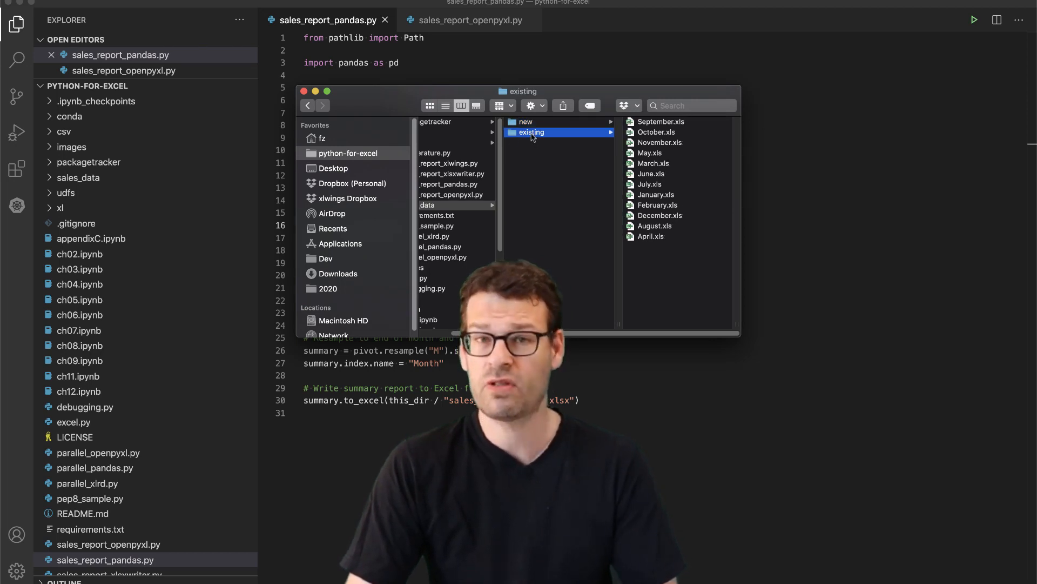
pyautogui.click(525, 121)
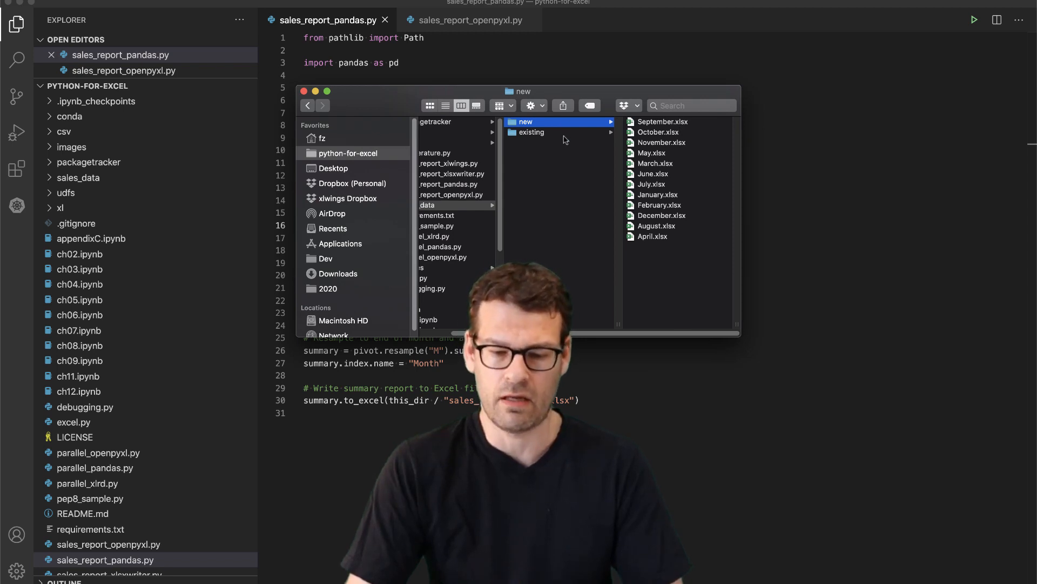
pyautogui.click(532, 132)
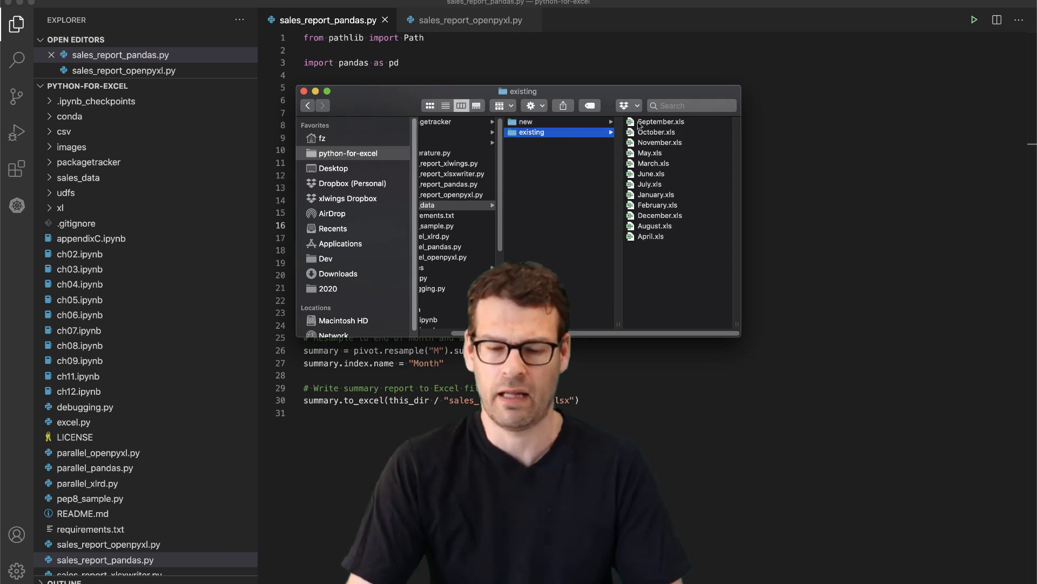
pyautogui.moveTo(570, 129)
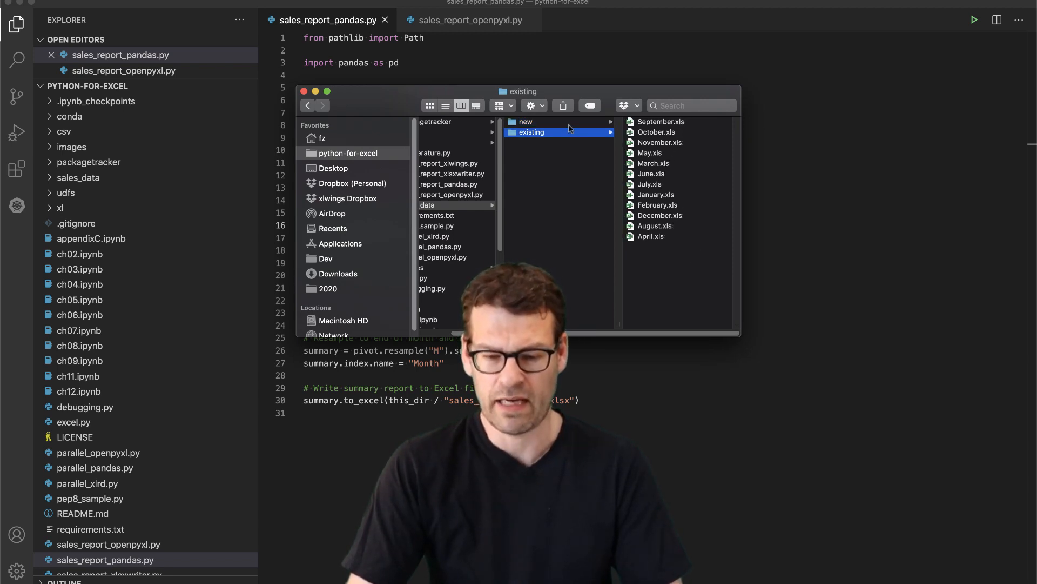
pyautogui.click(525, 122)
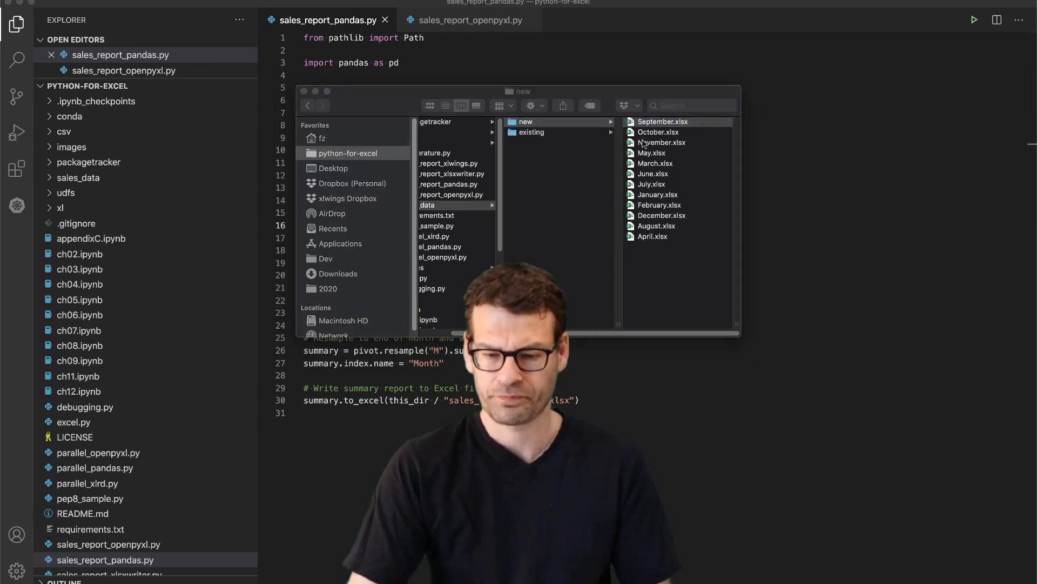
pyautogui.doubleClick(663, 122)
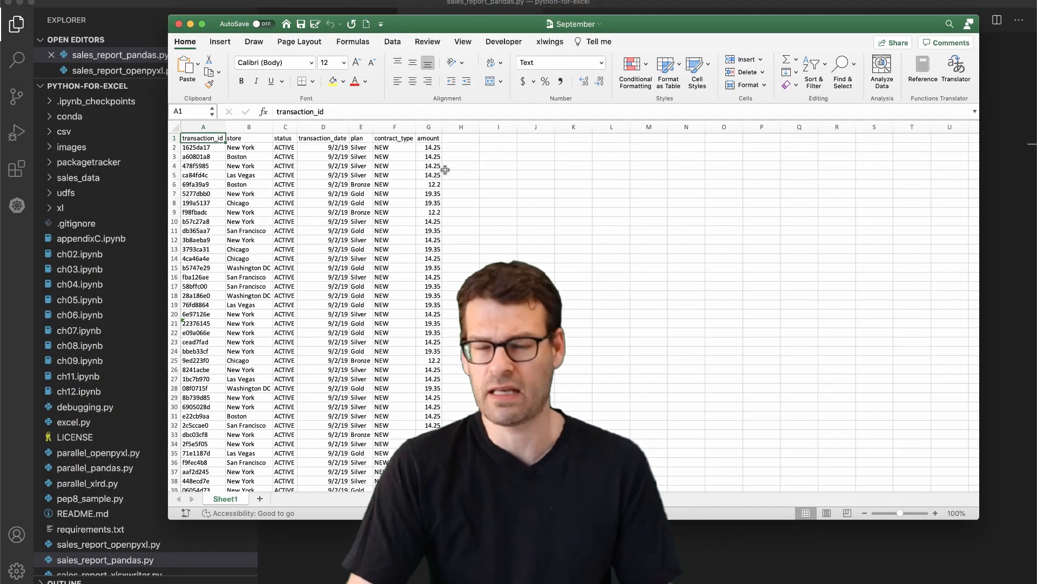
# - Scroll through the thousands of September transaction rows on Sheet1
pyautogui.scroll(-3)
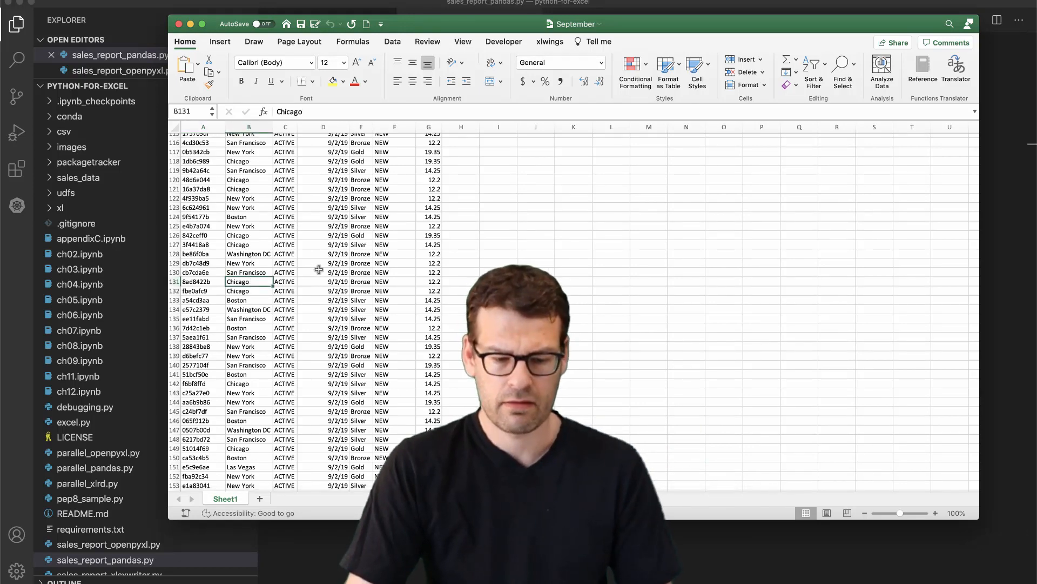
pyautogui.scroll(-3)
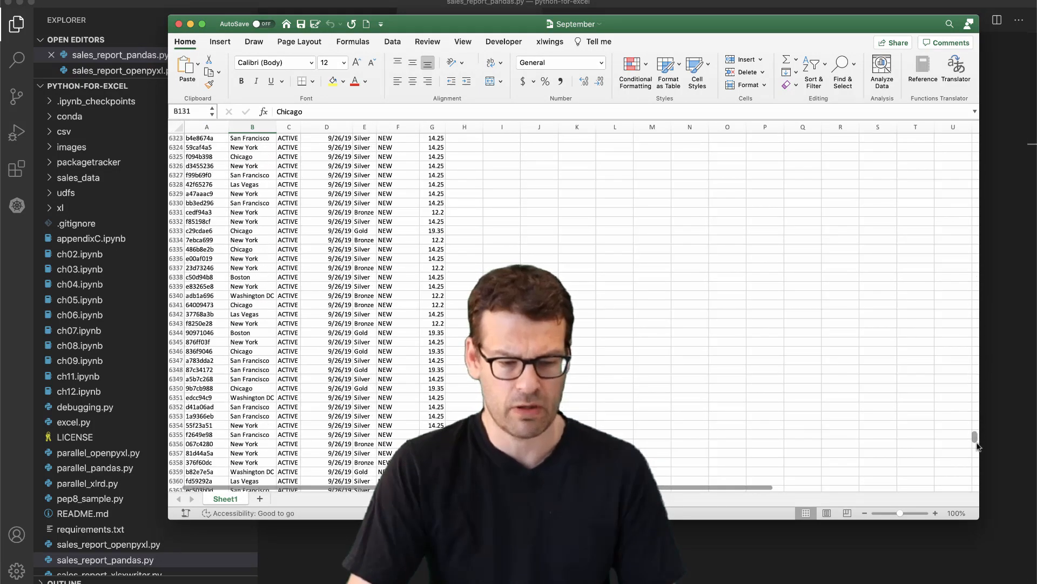
pyautogui.scroll(-3)
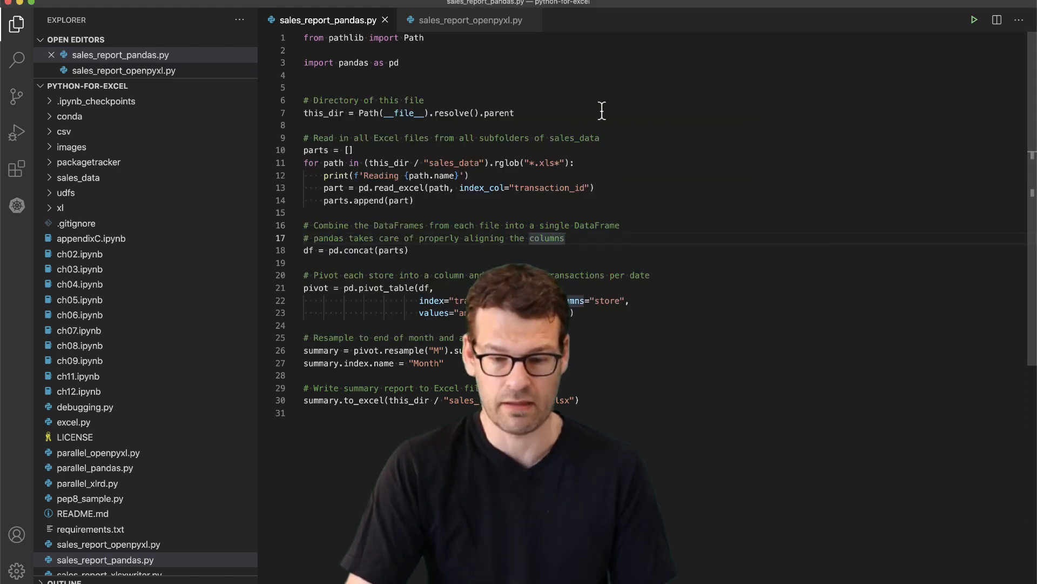
# - Run sales_report_pandas.py to produce the workbook of monthly 2019 sales per store
pyautogui.click(974, 20)
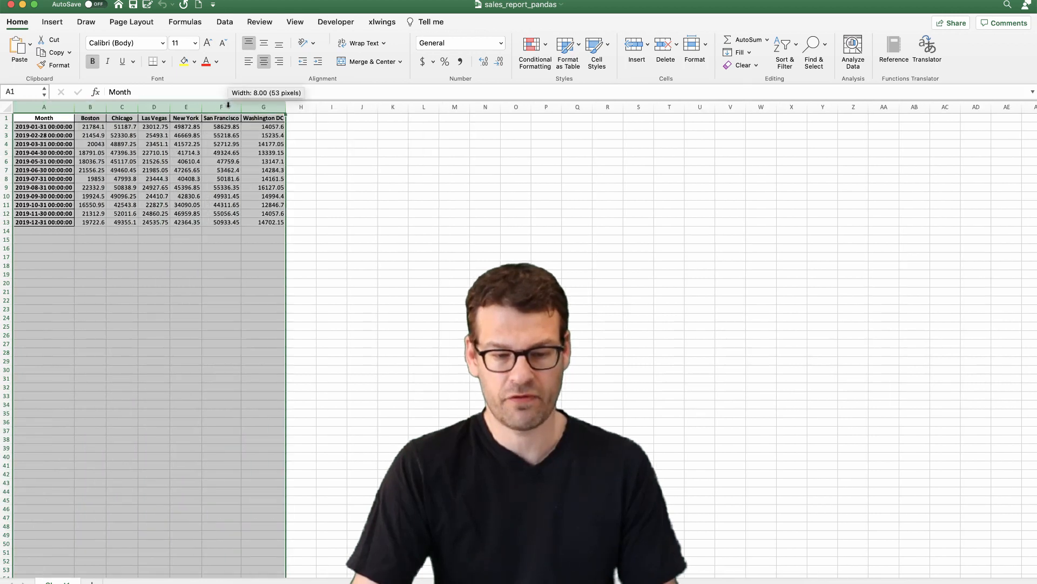
# - Widen columns A–G of sales_report_pandas so the monthly store totals fit
pyautogui.click(43, 145)
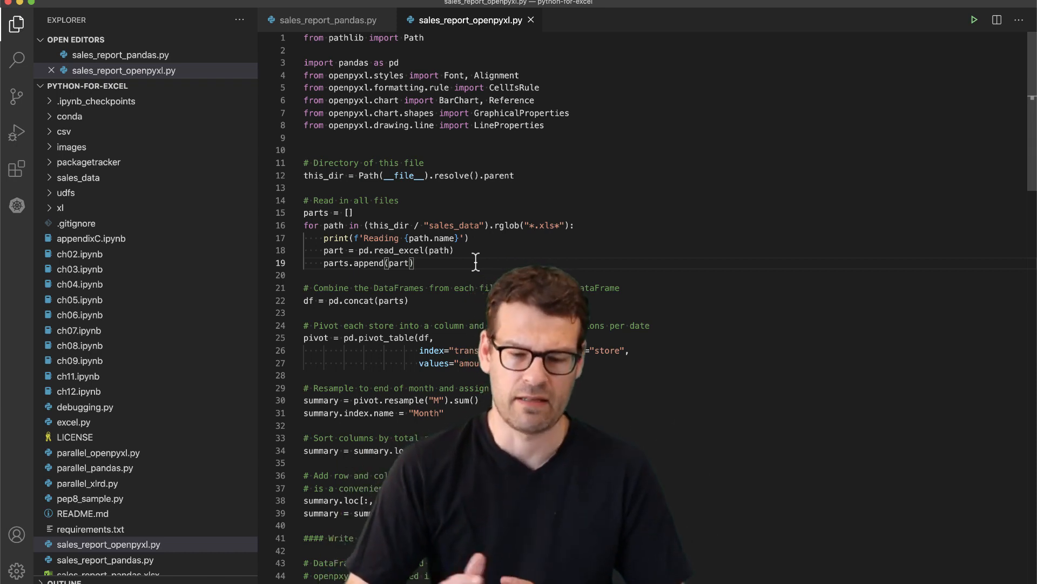
# - Run sales_report_openpyxl.py to produce sales_report_openpyxl.xlsx from the monthly files
pyautogui.scroll(-3)
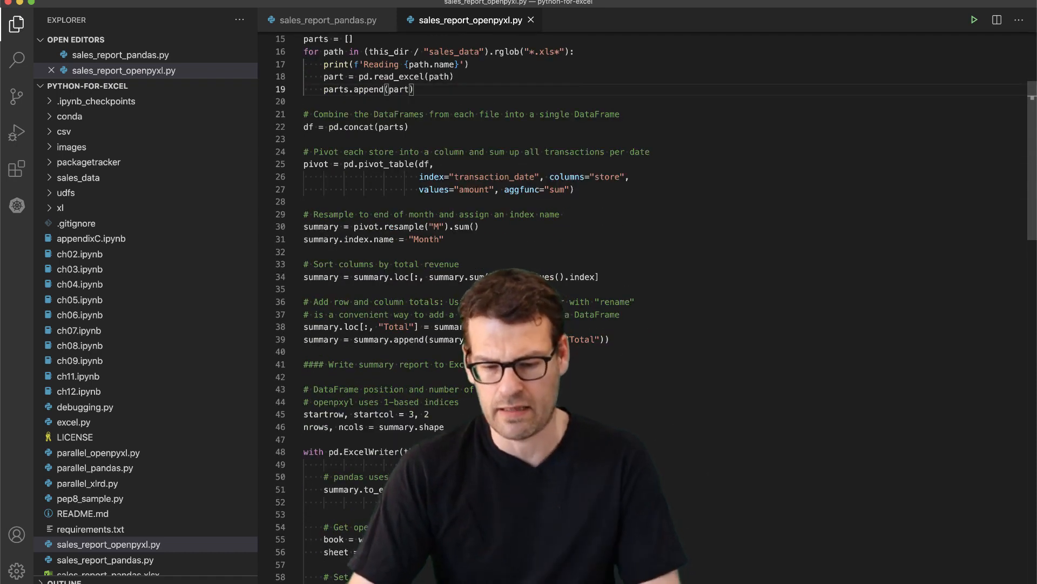
pyautogui.scroll(-3)
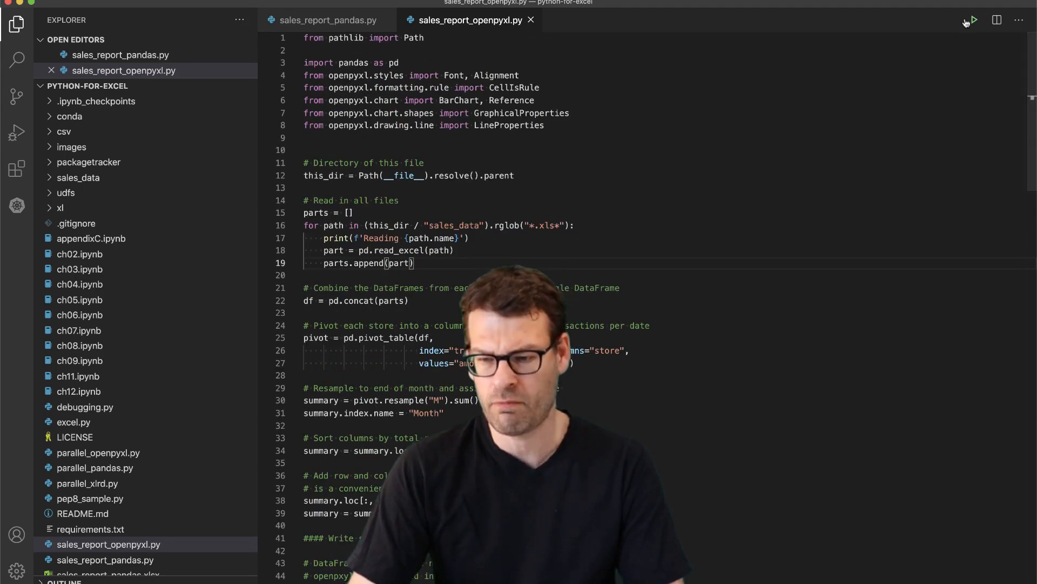
pyautogui.click(974, 20)
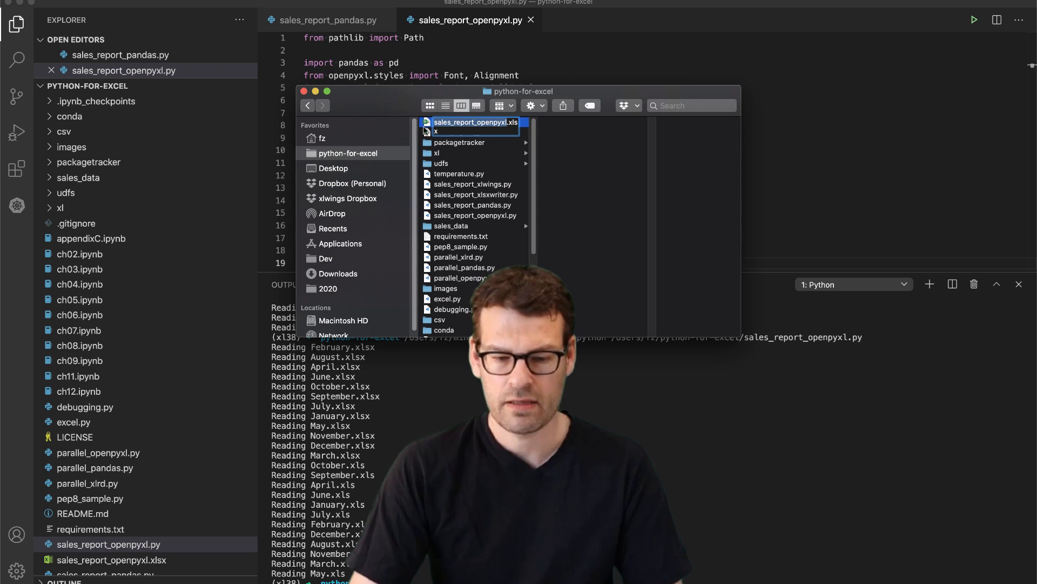
# - Open the generated sales_report_openpyxl.xlsx from Finder to inspect its table and chart
pyautogui.doubleClick(474, 122)
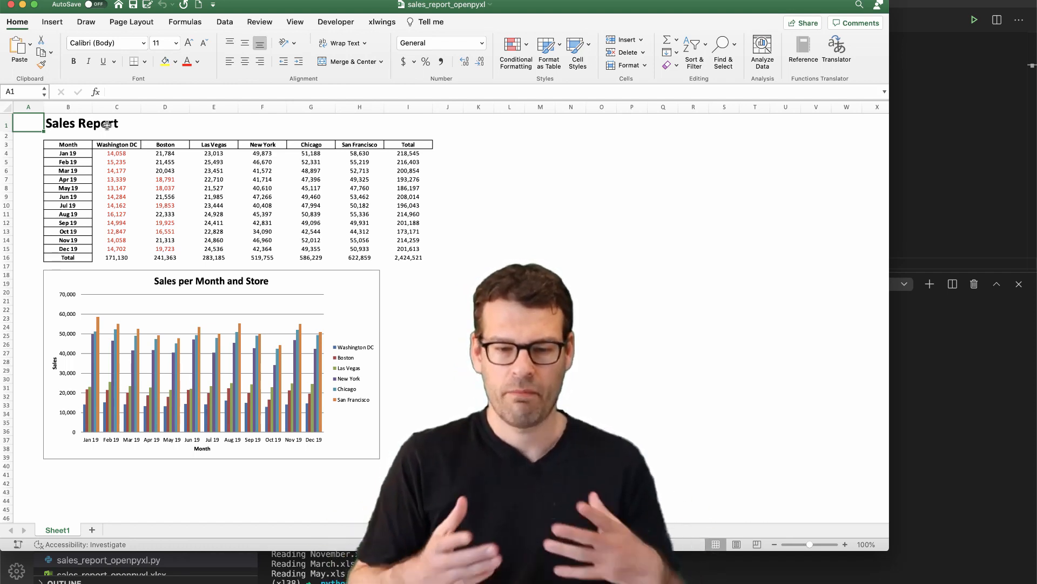
pyautogui.moveTo(294, 258)
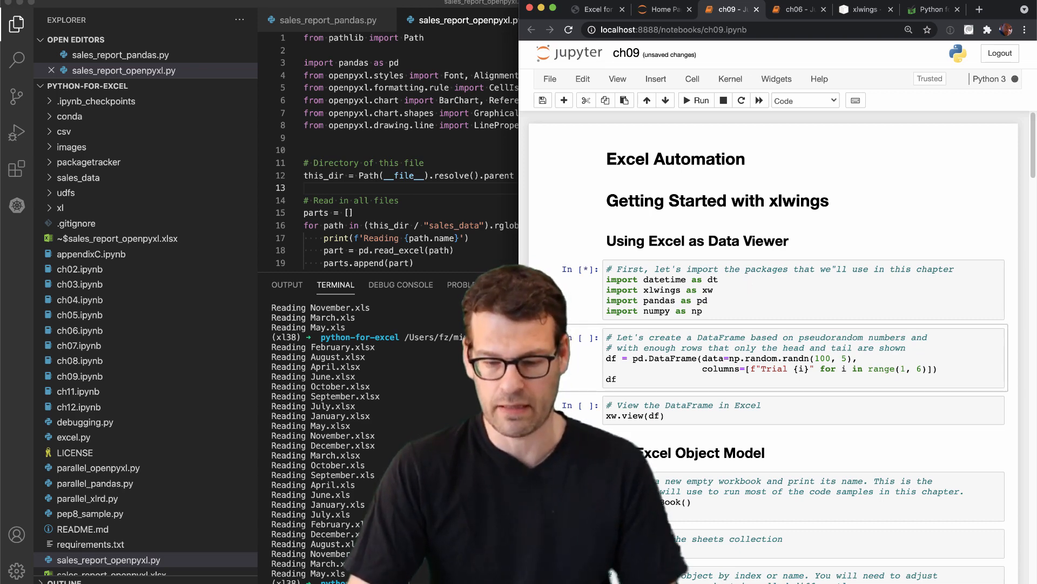
# - Run the ch09 cells creating the random DataFrame, viewing it in Excel and creating Book6
pyautogui.click(696, 100)
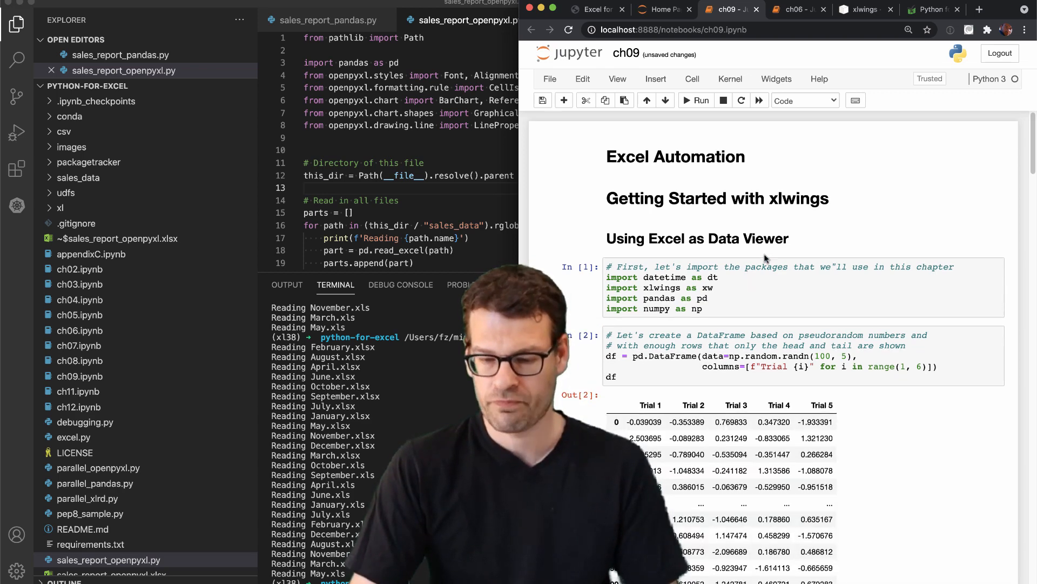
pyautogui.scroll(-3)
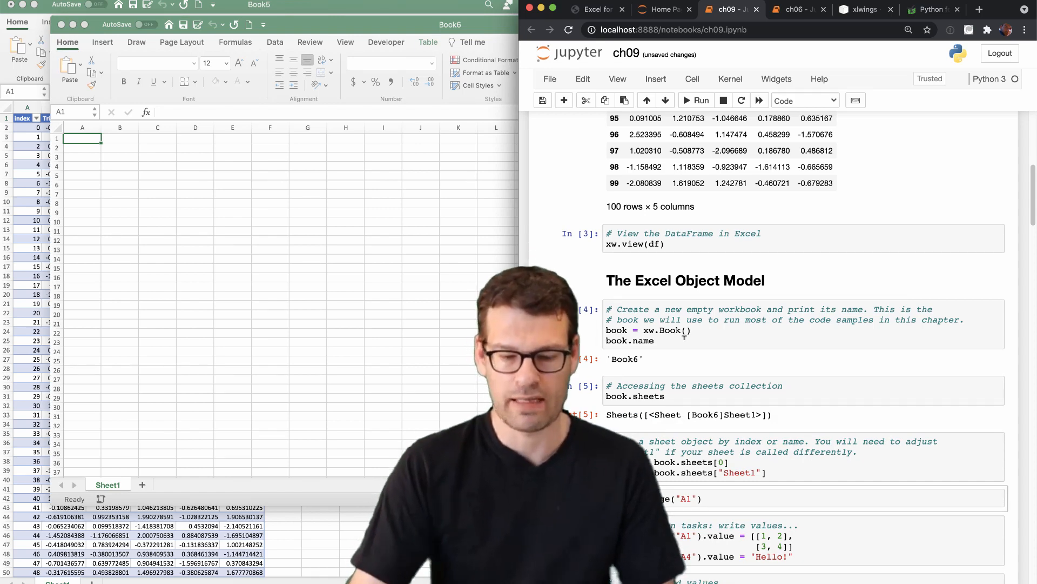
# - Write 1–4 into A1:B2 and Hello! into A4 of Book6, then read the values back
pyautogui.scroll(-3)
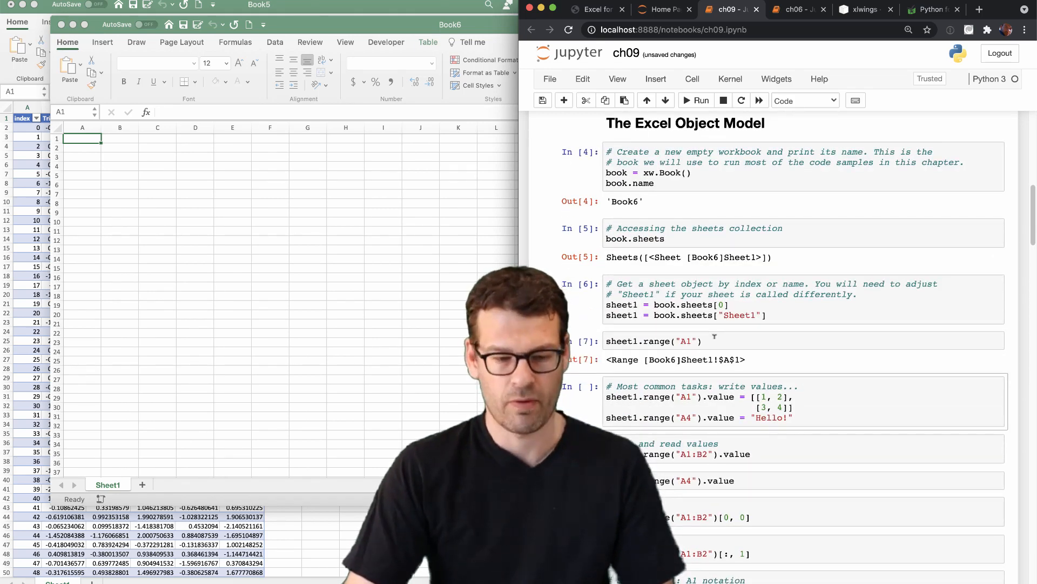
pyautogui.click(696, 100)
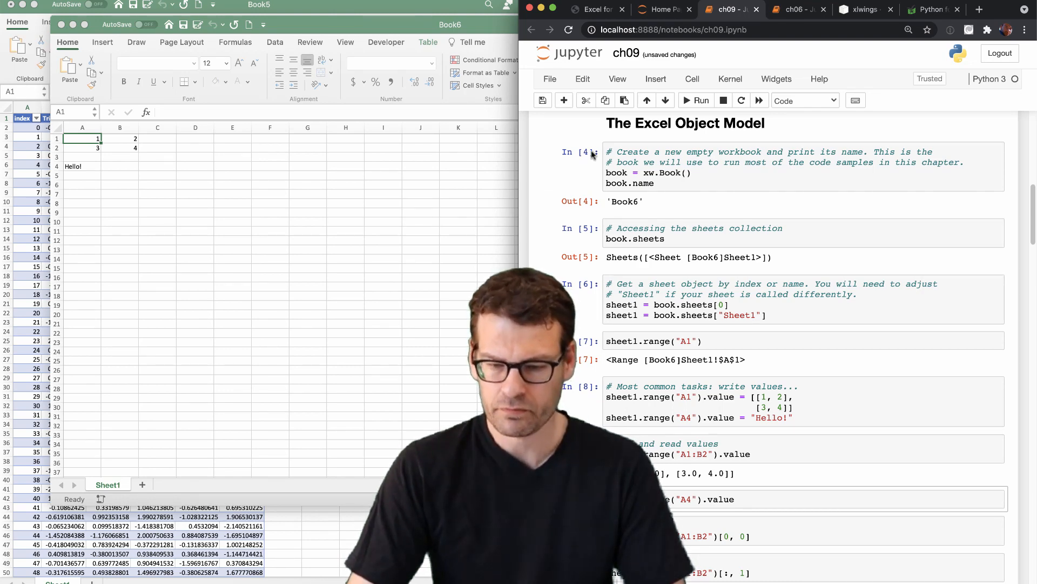
pyautogui.click(927, 9)
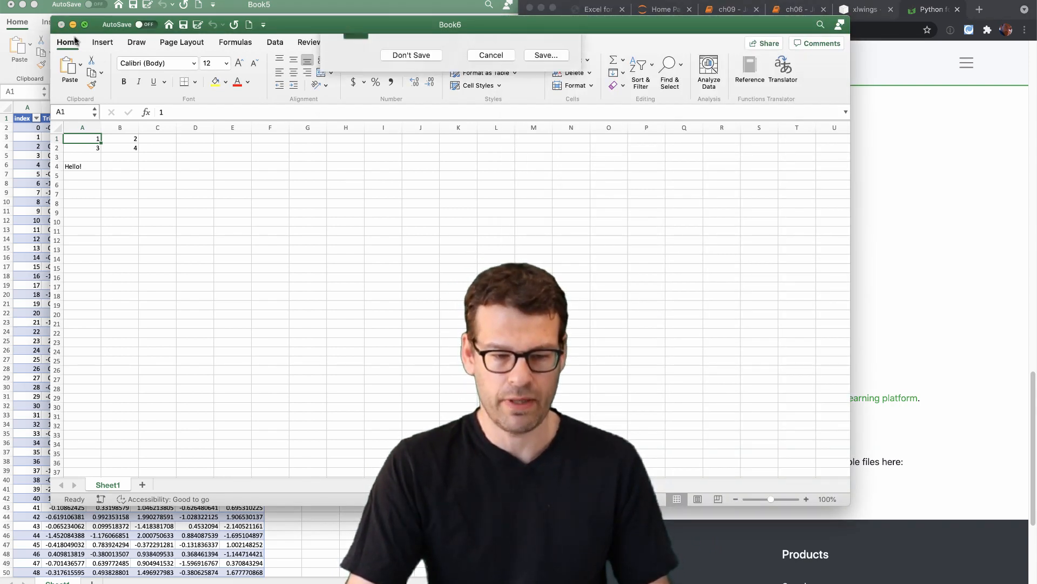
# - Open packagetracker.xlsm from Finder and enable its macros
pyautogui.click(412, 56)
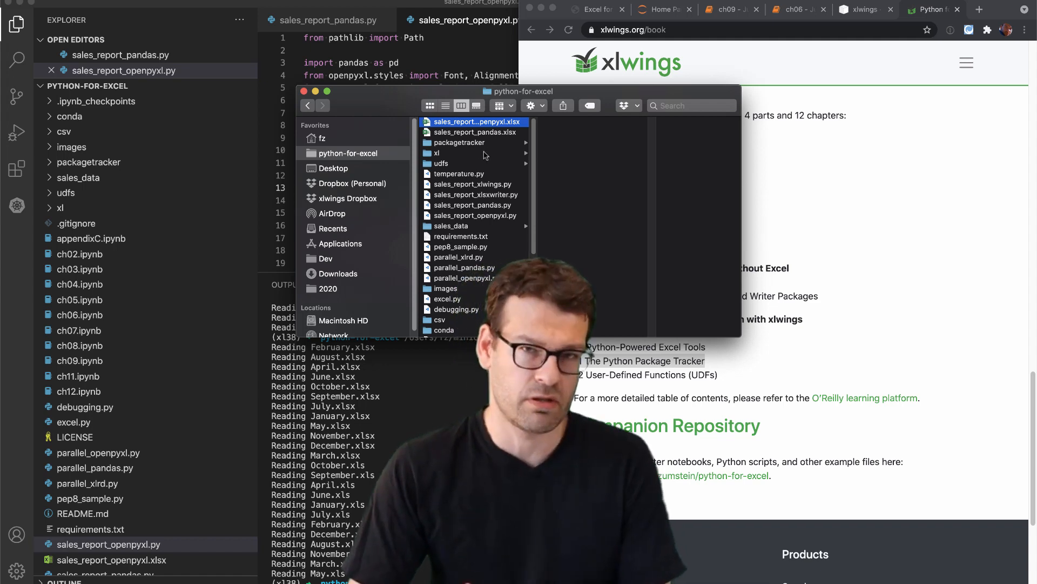
pyautogui.click(459, 142)
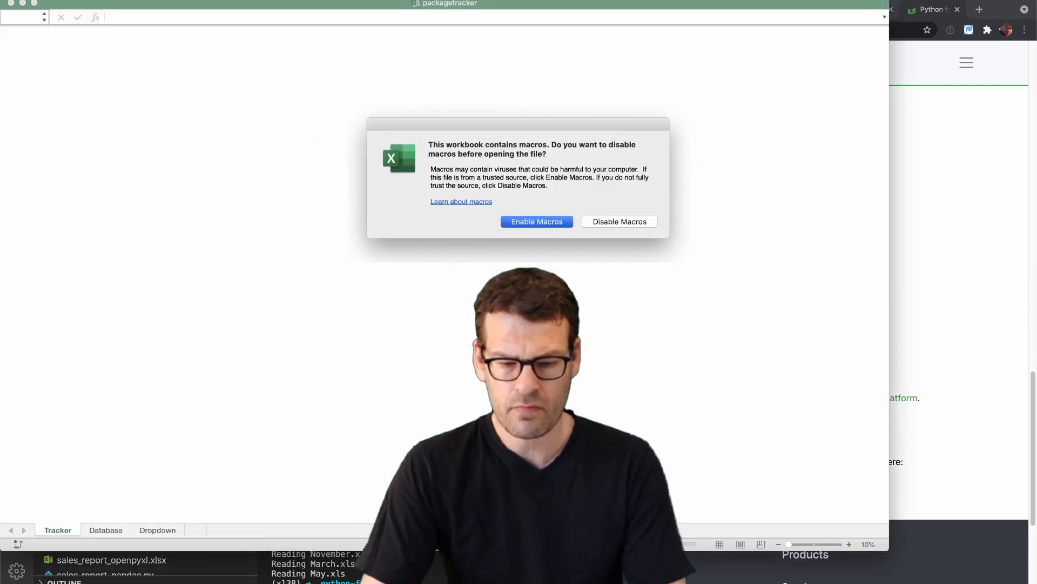
pyautogui.click(537, 221)
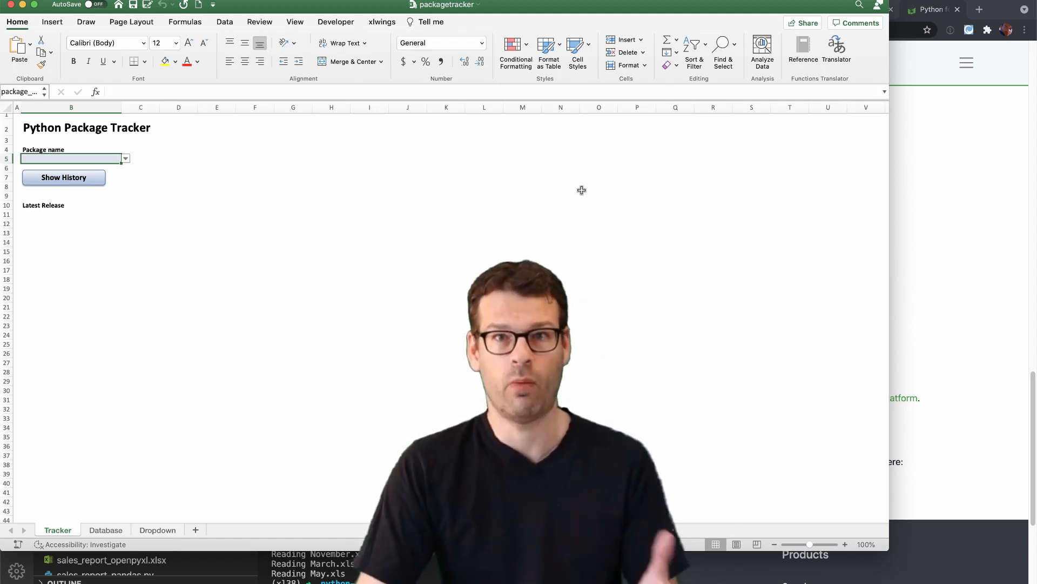
# - Bring the PyPI xlwings release history forward and scroll through releases 0.23.0 to 0.21.4
pyautogui.click(935, 10)
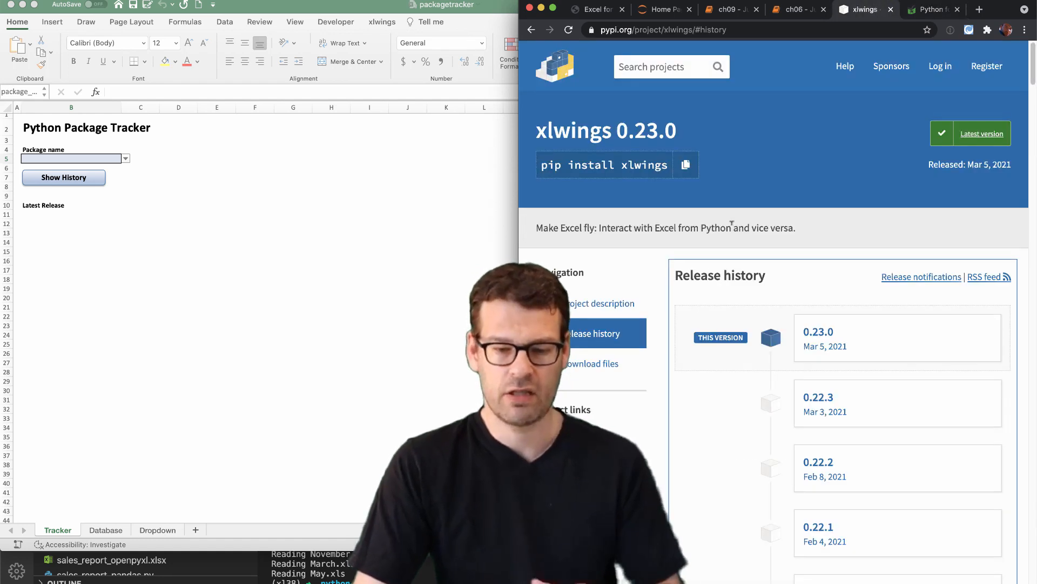
pyautogui.moveTo(812, 218)
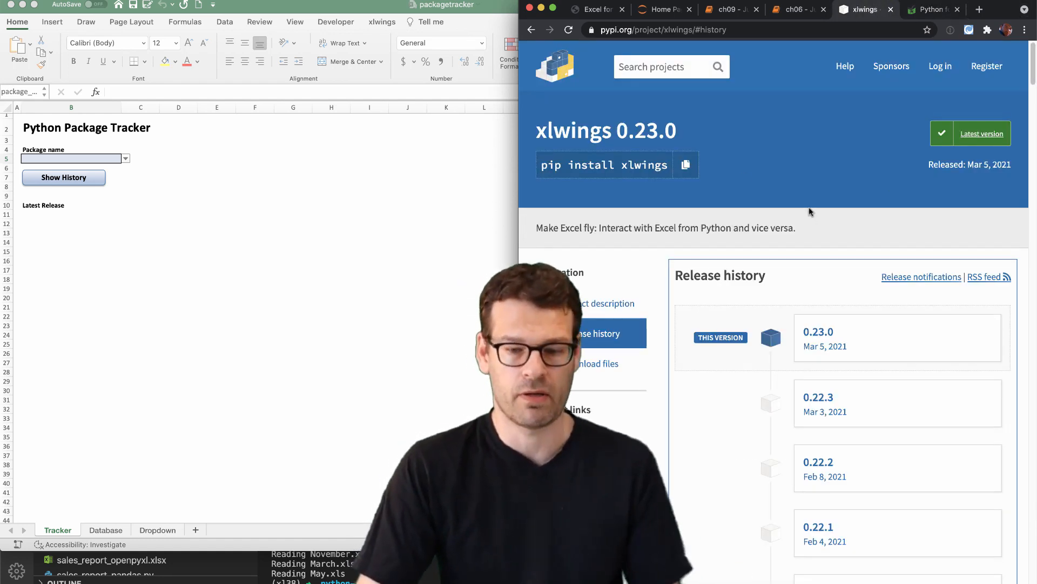
pyautogui.moveTo(744, 174)
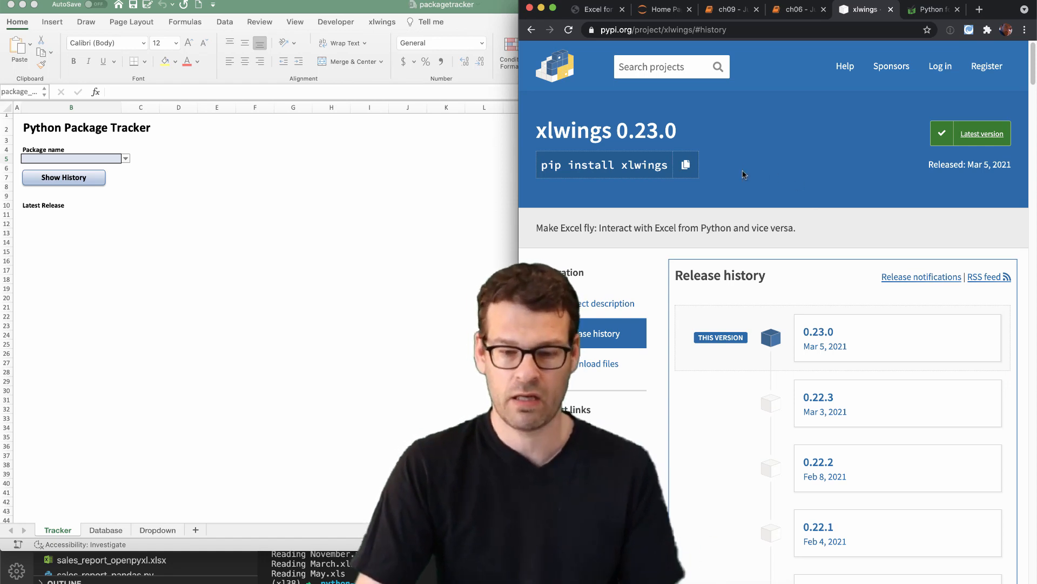
pyautogui.scroll(-3)
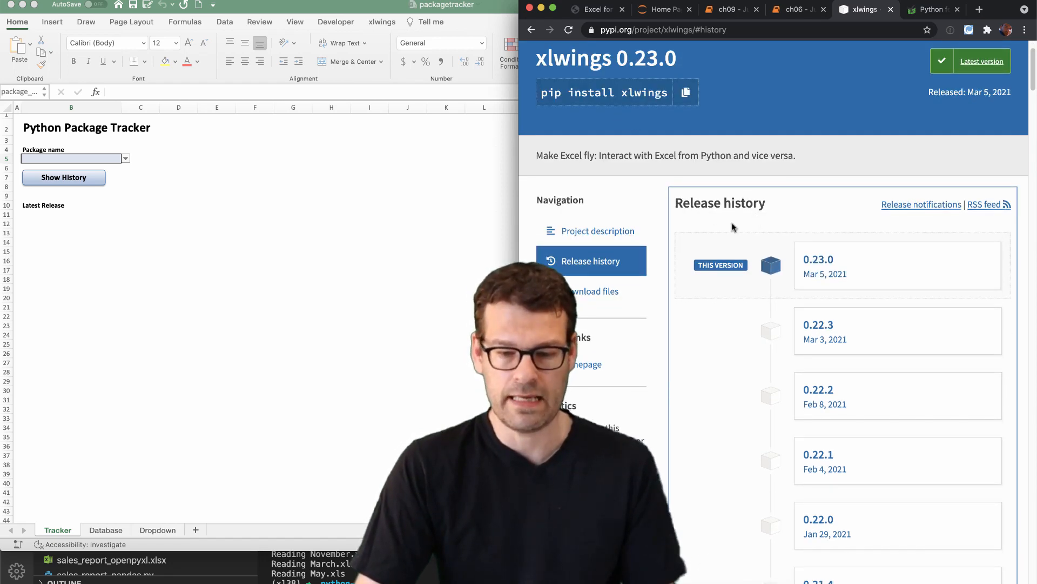
pyautogui.moveTo(754, 288)
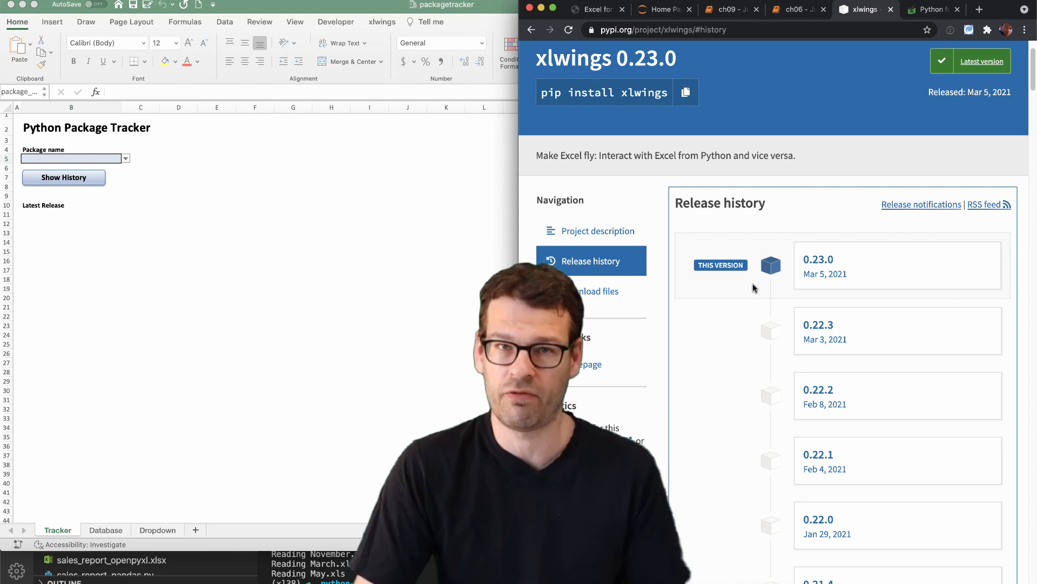
pyautogui.scroll(-3)
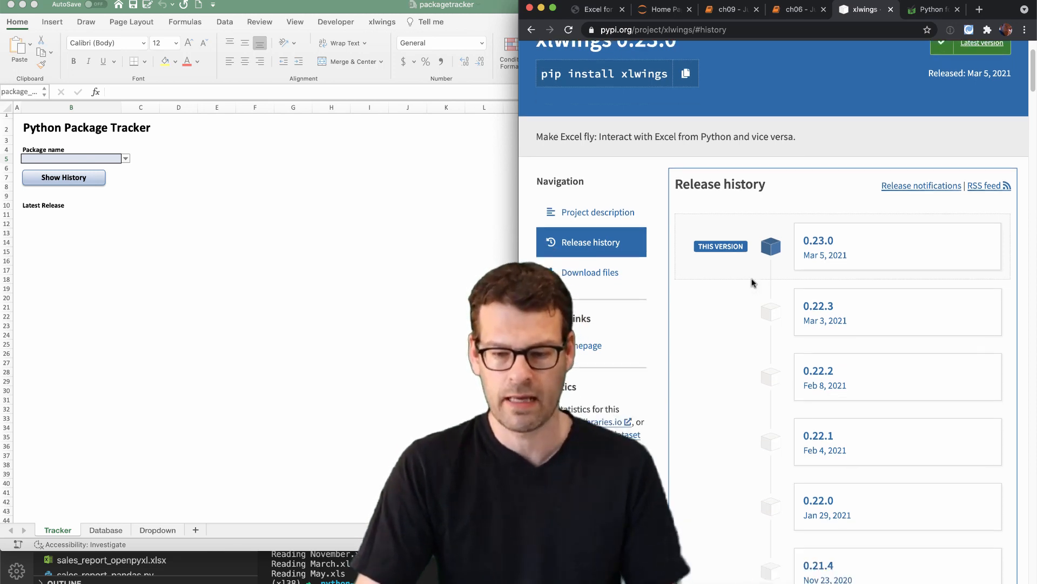
pyautogui.scroll(-3)
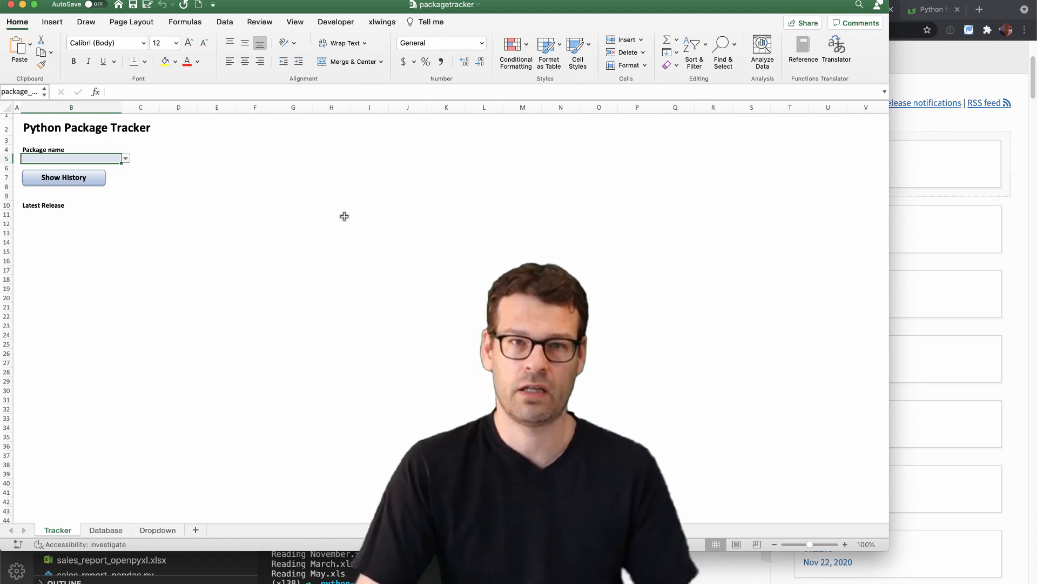
pyautogui.moveTo(364, 232)
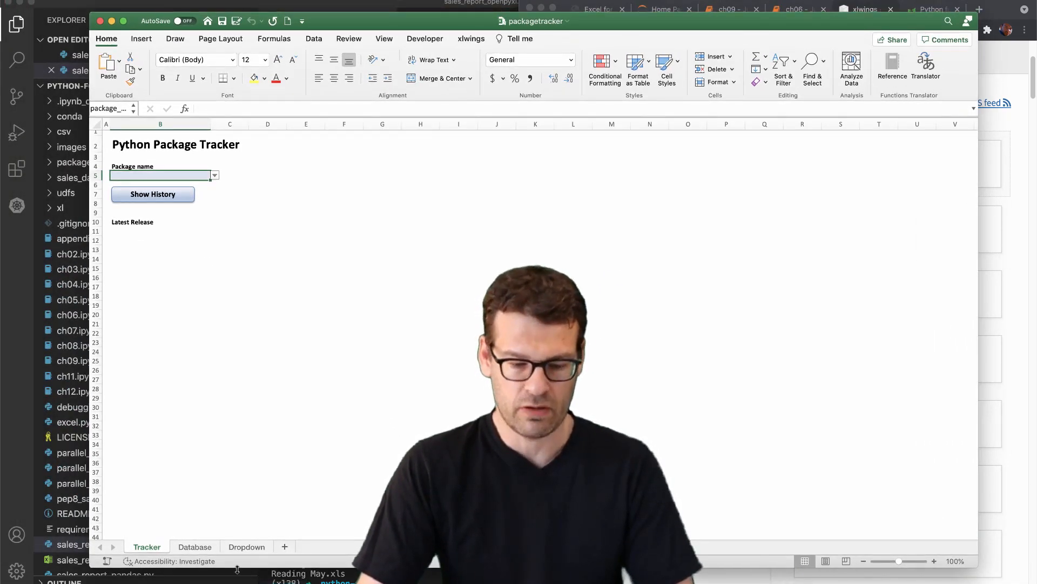
# - Add xlwings to the Database sheet's package list and check the success log
pyautogui.click(195, 546)
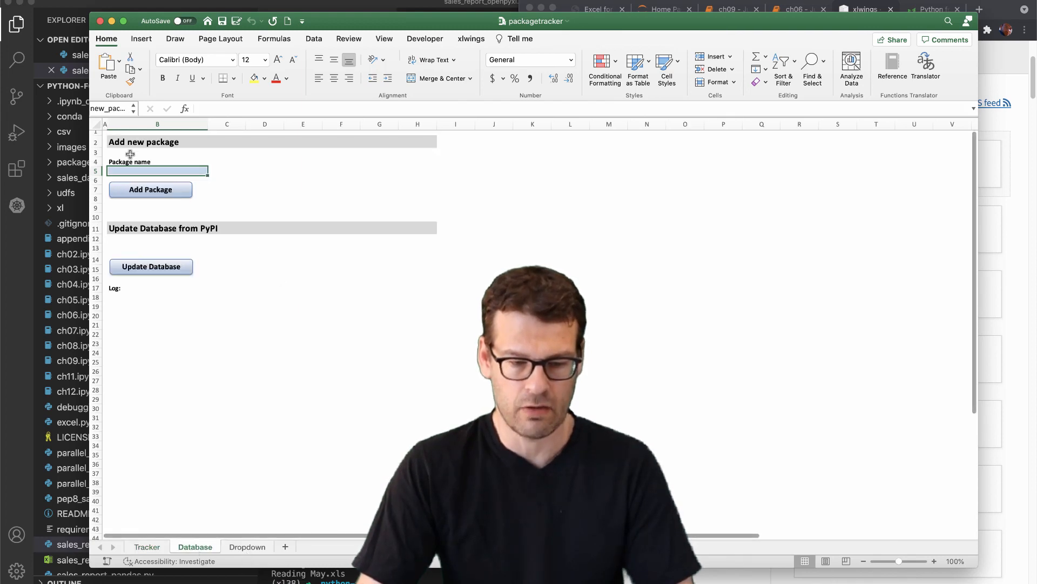
pyautogui.write('xlwings')
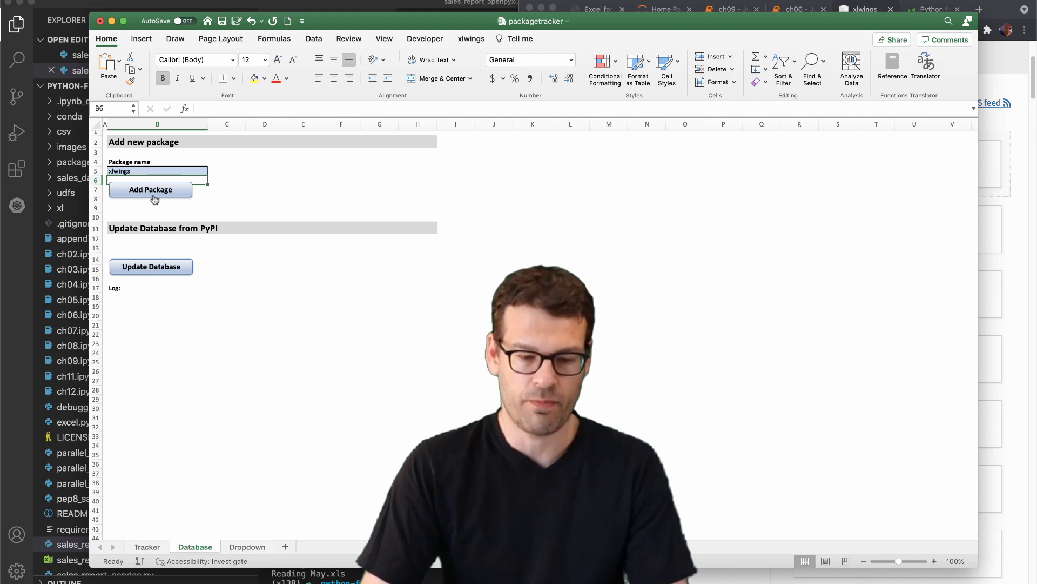
pyautogui.click(150, 190)
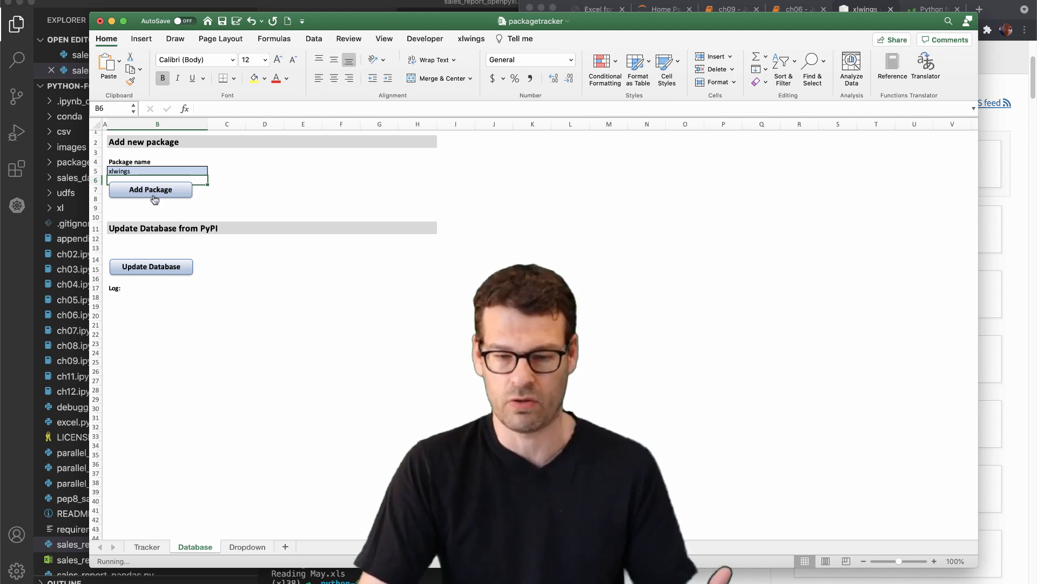
pyautogui.click(150, 189)
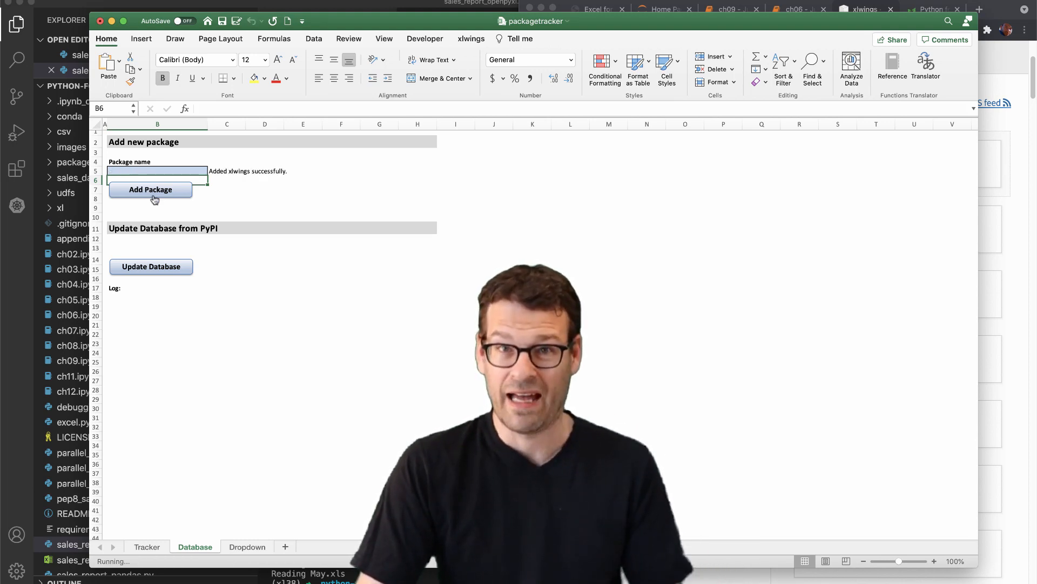
pyautogui.click(151, 266)
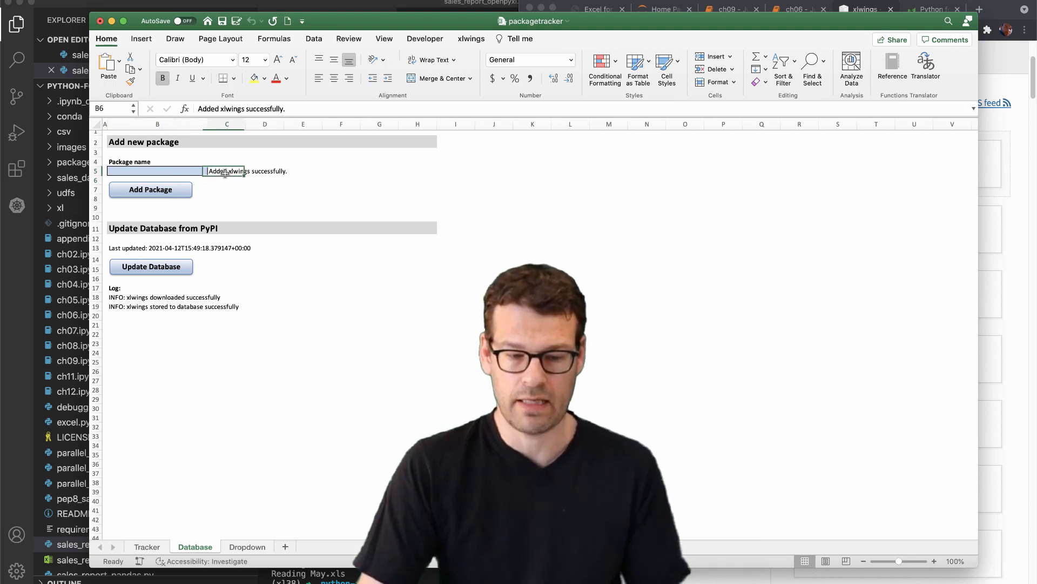
# - Add pandas to the database after correcting a misspelled attempt, then return to the Tracker sheet
pyautogui.click(224, 171)
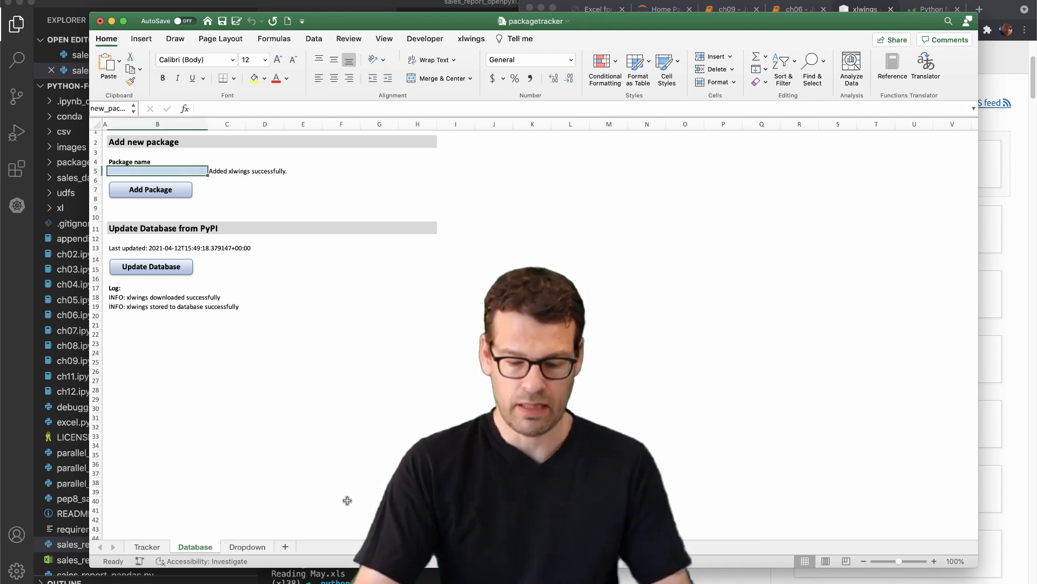
pyautogui.write('pandasss')
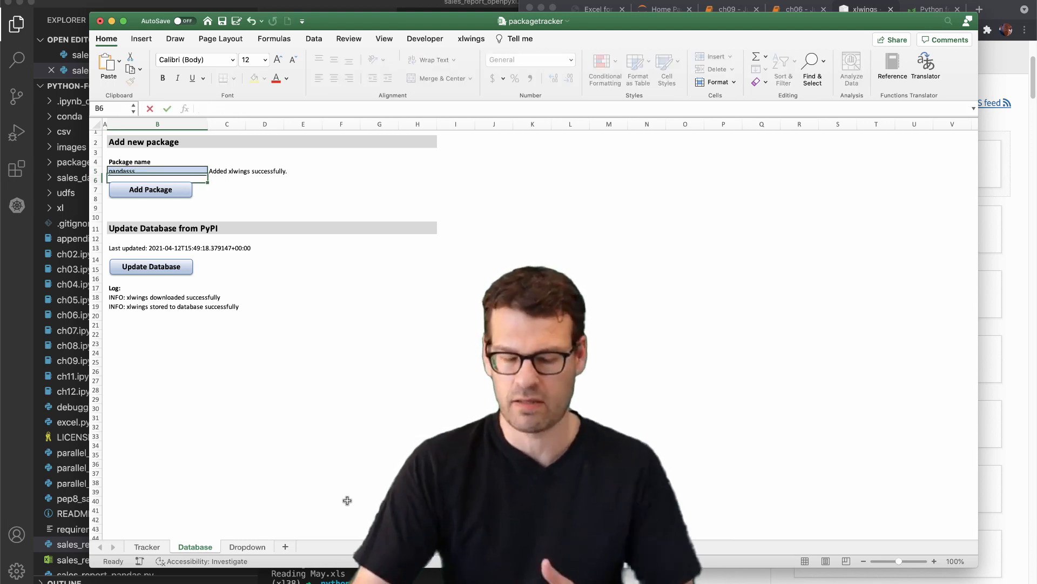
pyautogui.click(151, 189)
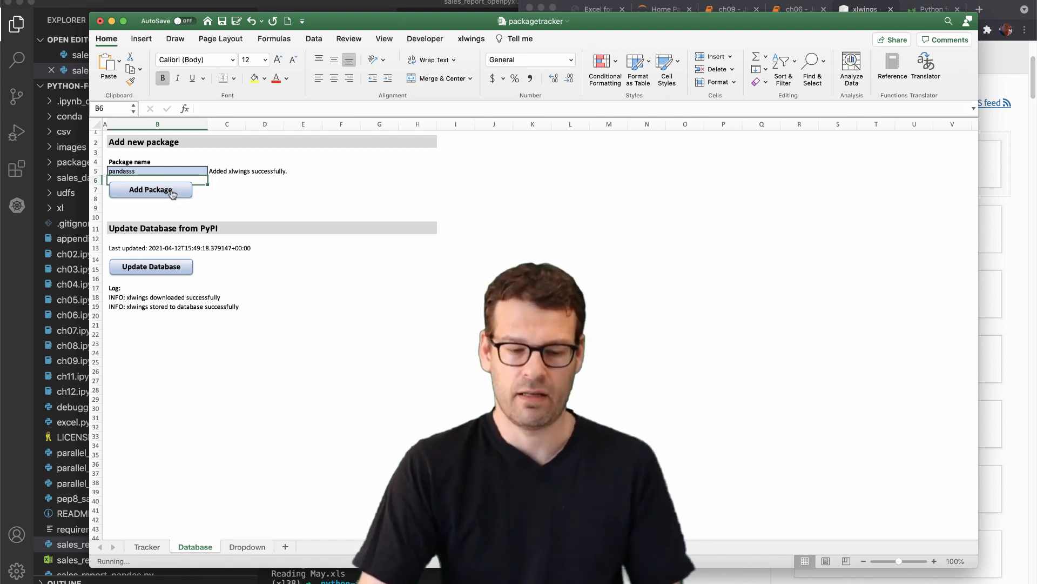
pyautogui.click(150, 190)
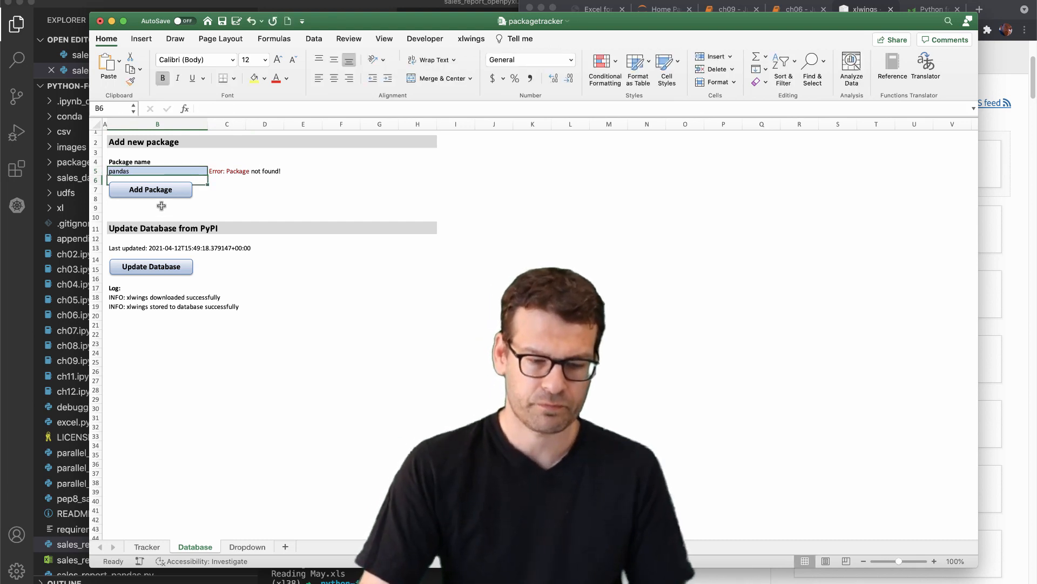
pyautogui.click(150, 189)
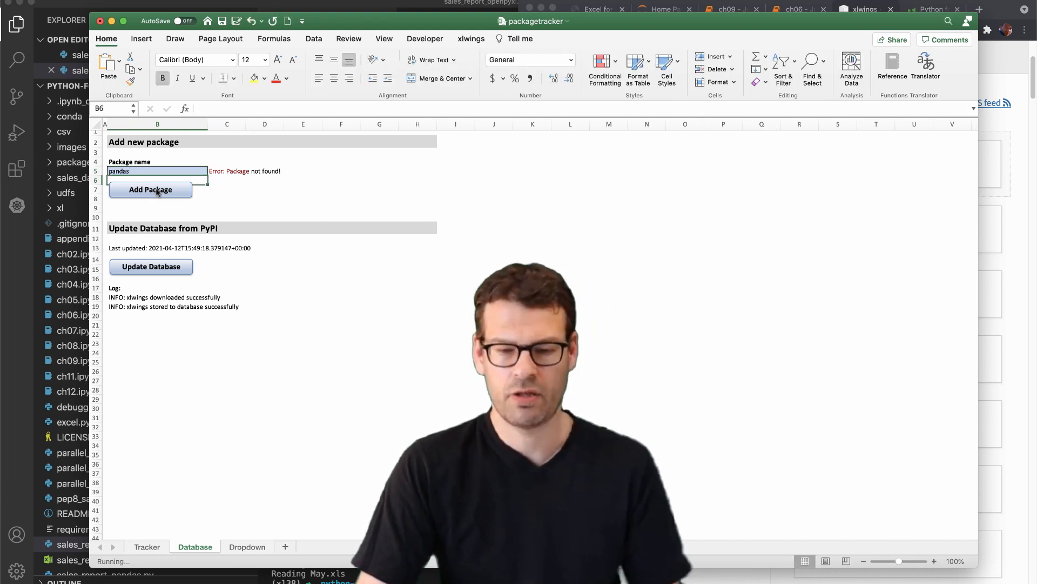
pyautogui.click(150, 189)
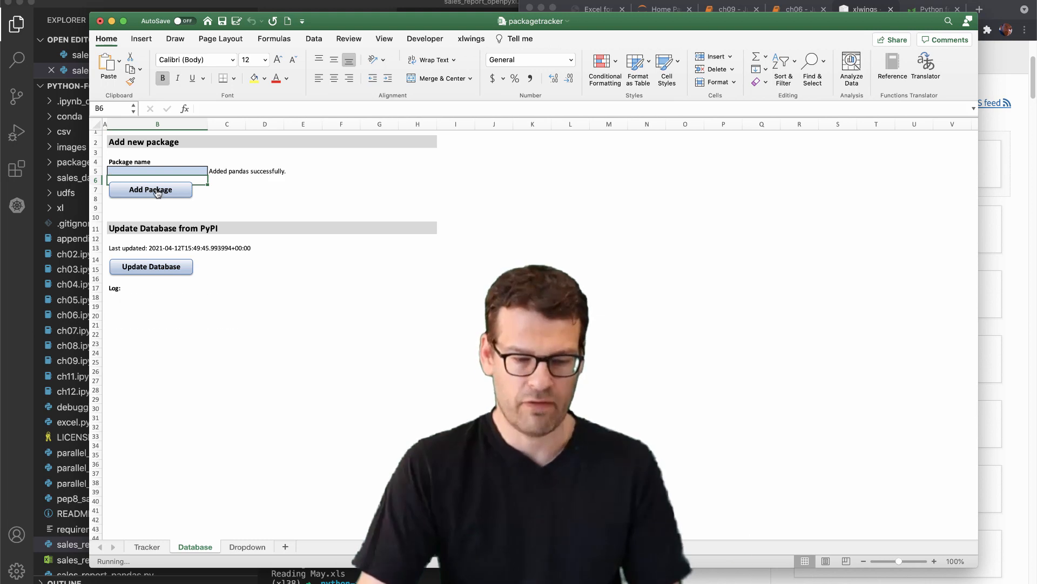
pyautogui.click(151, 267)
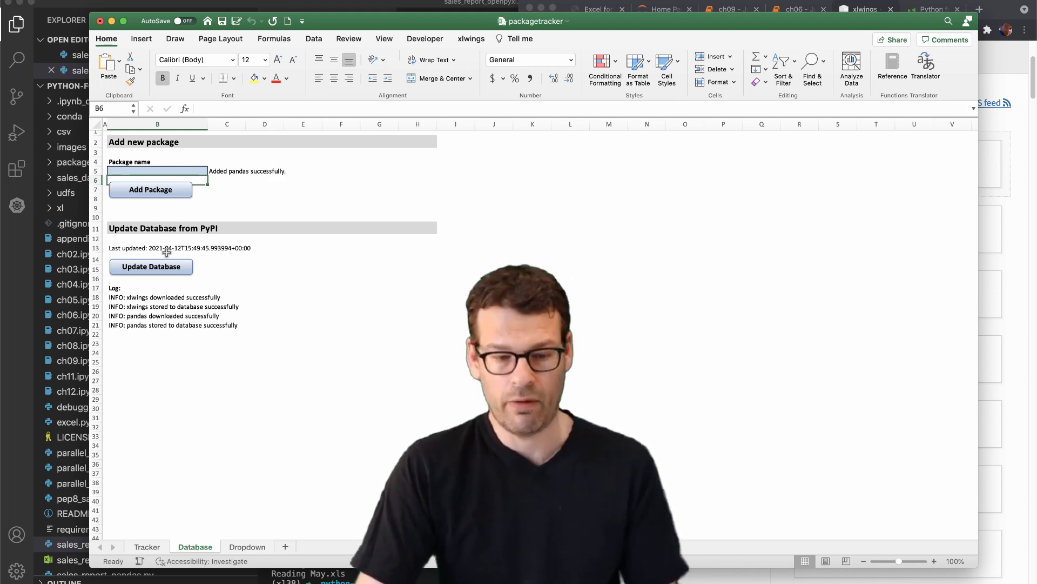
pyautogui.click(146, 547)
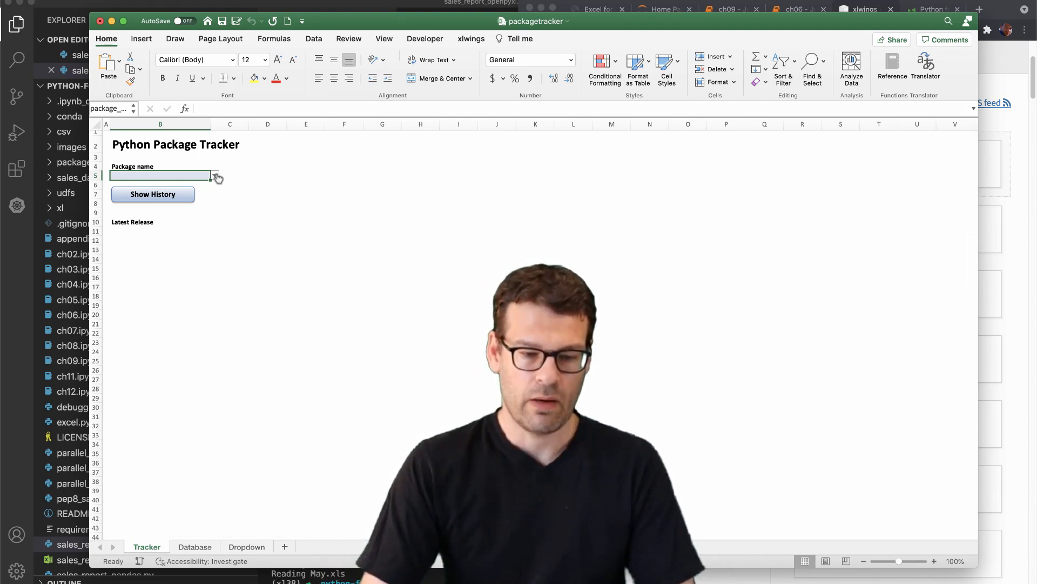
# - Choose xlwings in the package dropdown and show its history: latest release 0.23.0 and releases-per-year chart
pyautogui.click(214, 175)
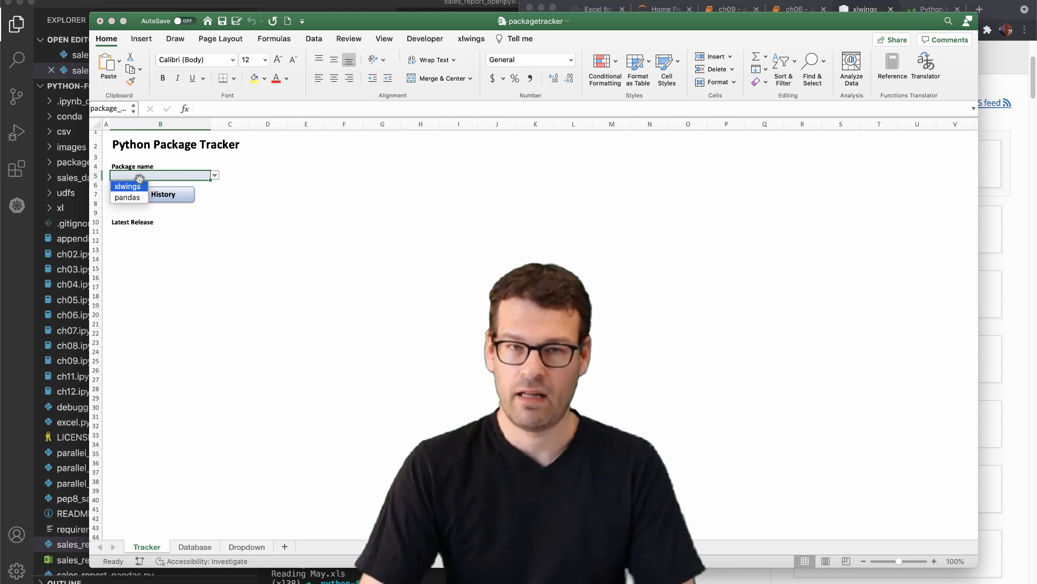
pyautogui.click(126, 185)
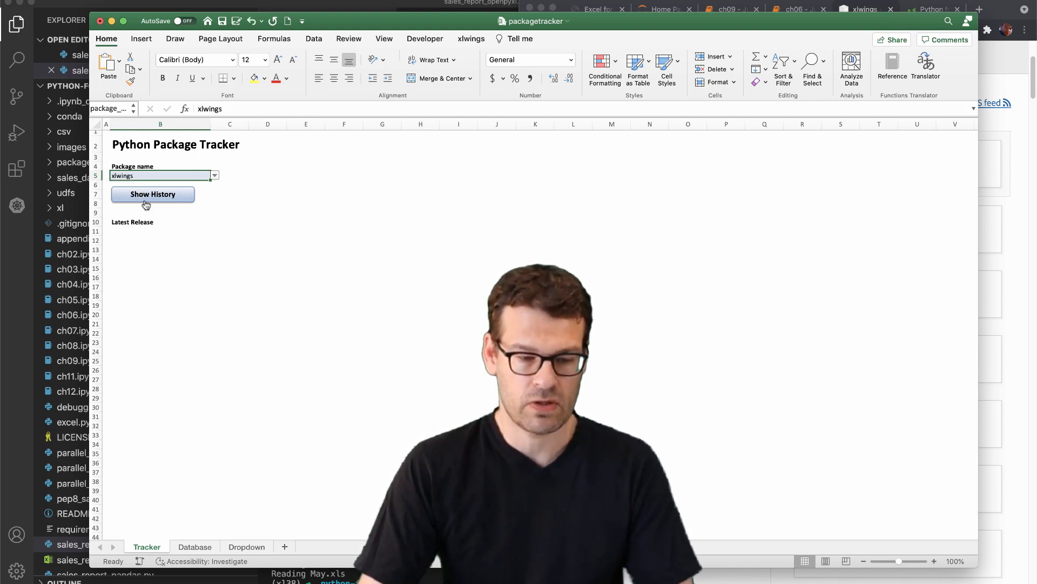
pyautogui.click(153, 194)
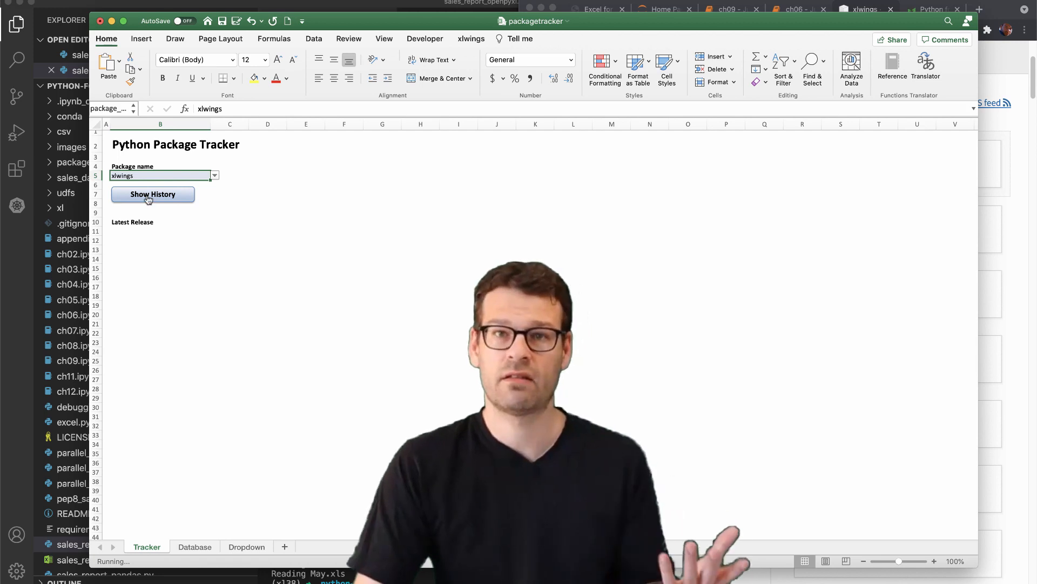
pyautogui.click(153, 194)
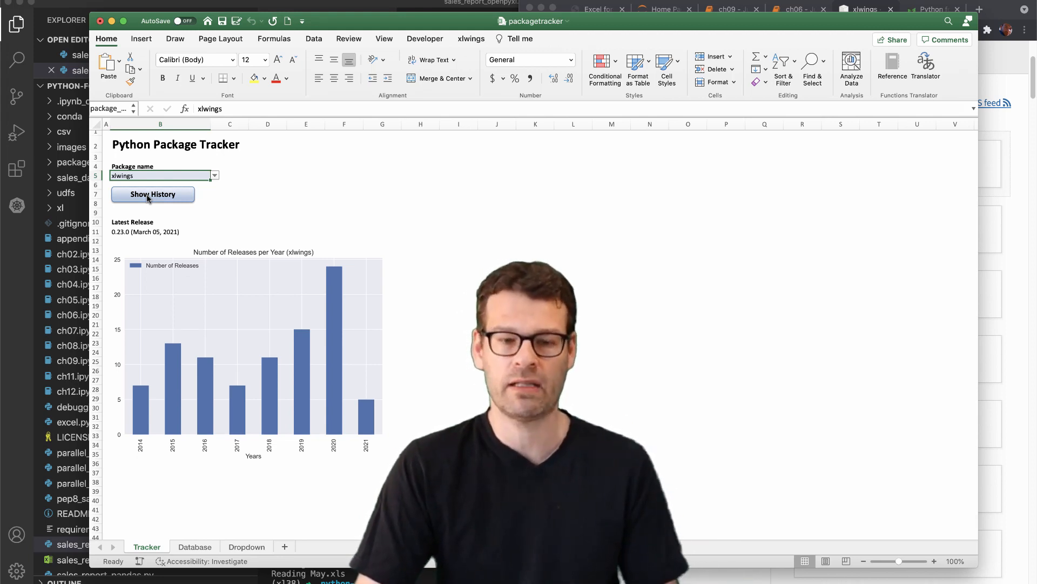
pyautogui.moveTo(317, 421)
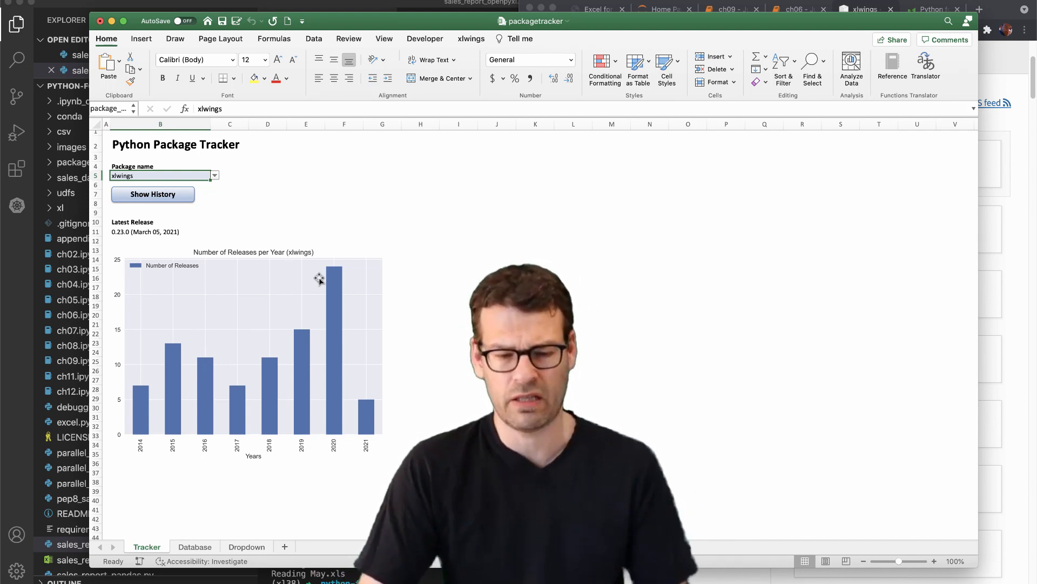
# - Choose pandas in the package dropdown and show its latest release and yearly release chart
pyautogui.click(214, 176)
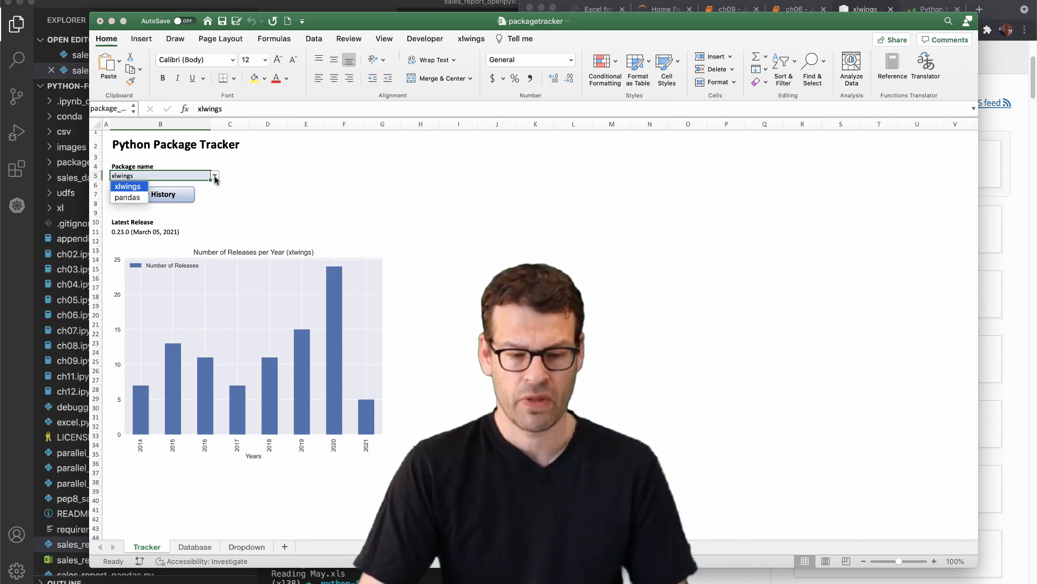
pyautogui.click(127, 197)
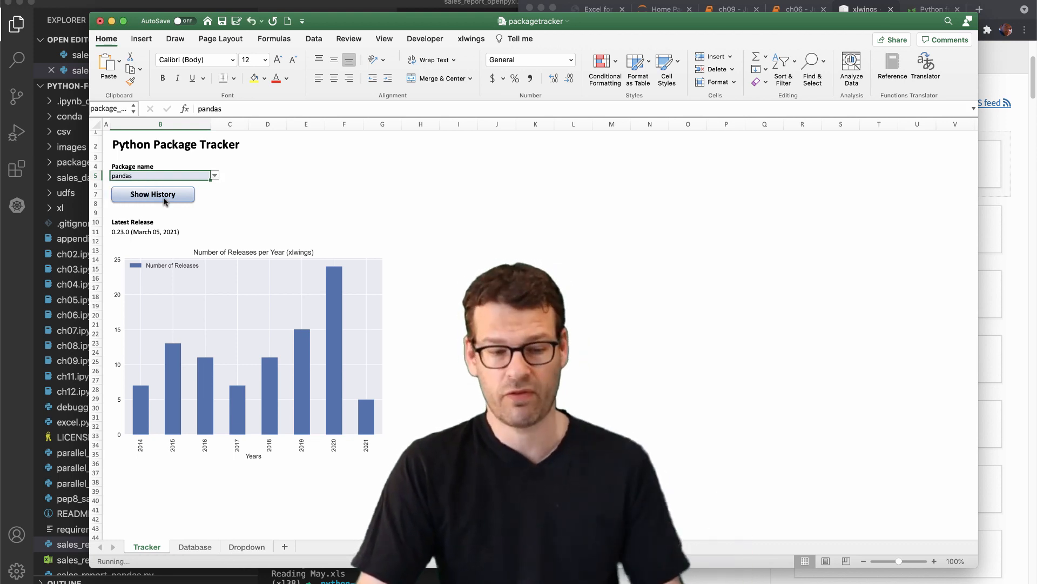
pyautogui.click(153, 194)
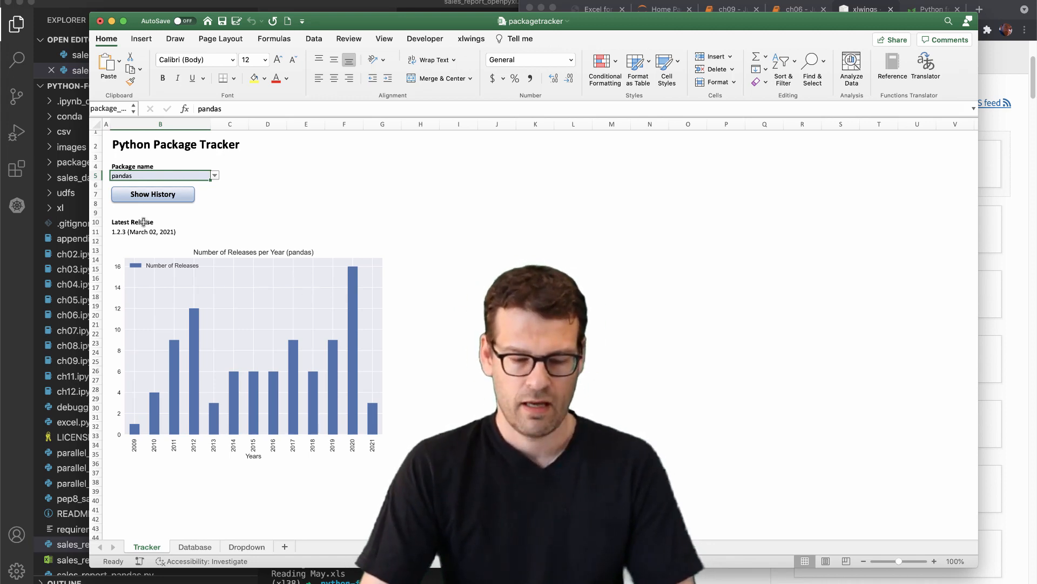
pyautogui.click(160, 232)
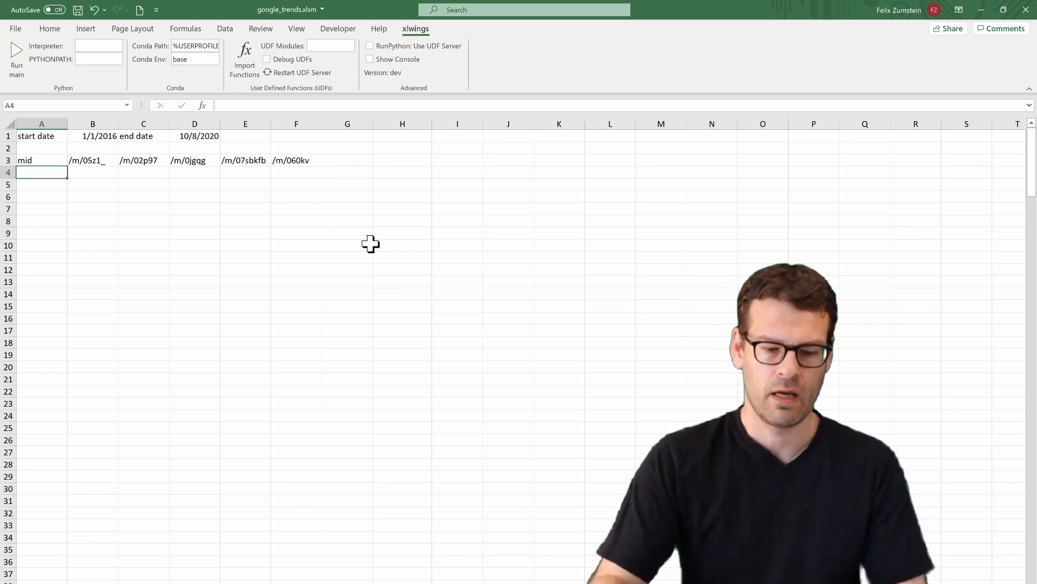
# - Enter =get_interest_over_time( in A4 with topic ids B3:F3 and dates B1, D1 as arguments
pyautogui.write('=')
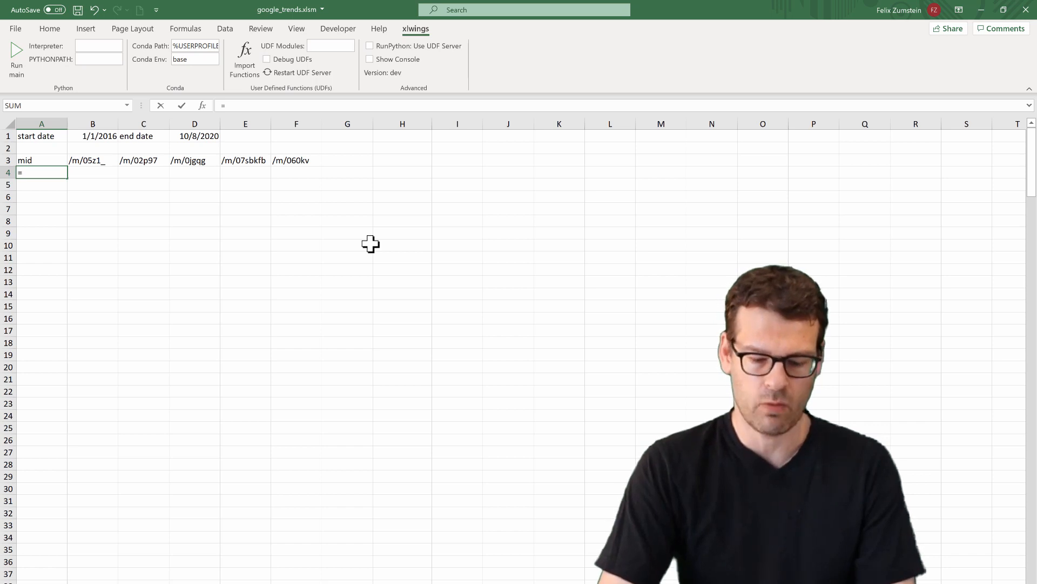
pyautogui.write('get_interest_over_time(')
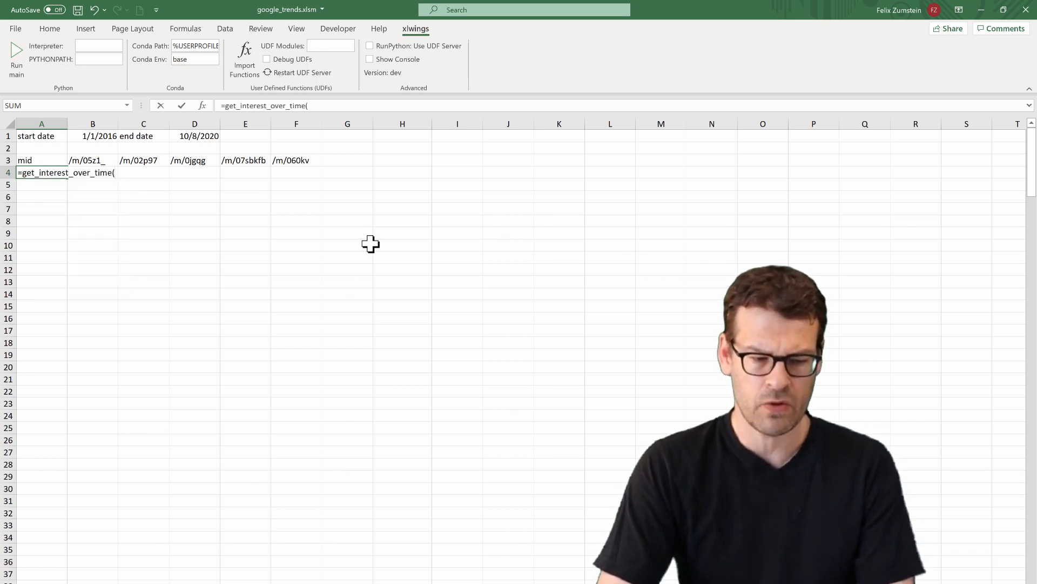
pyautogui.click(92, 160)
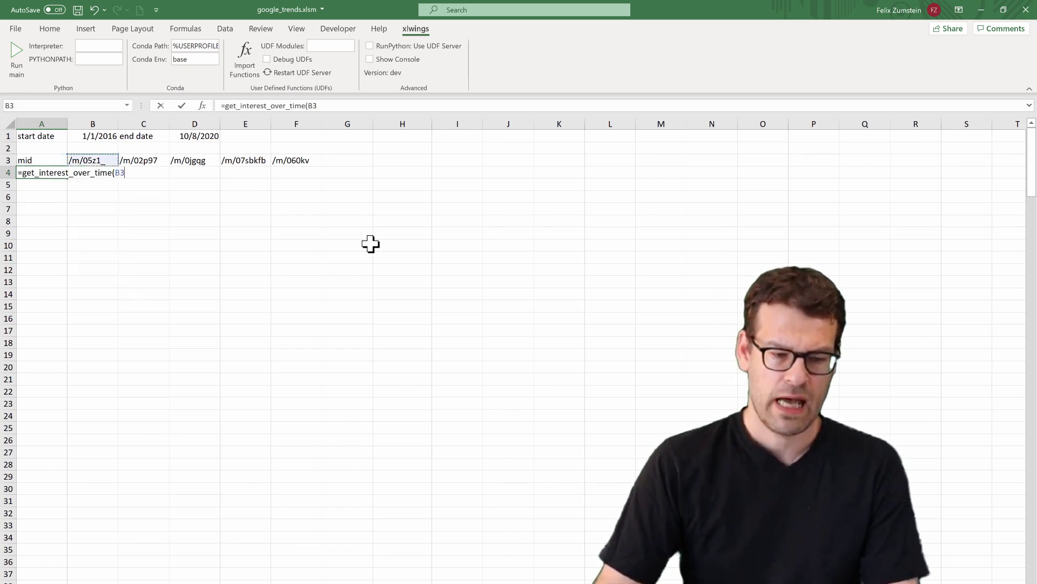
pyautogui.moveTo(92, 160); pyautogui.dragTo(246, 160)
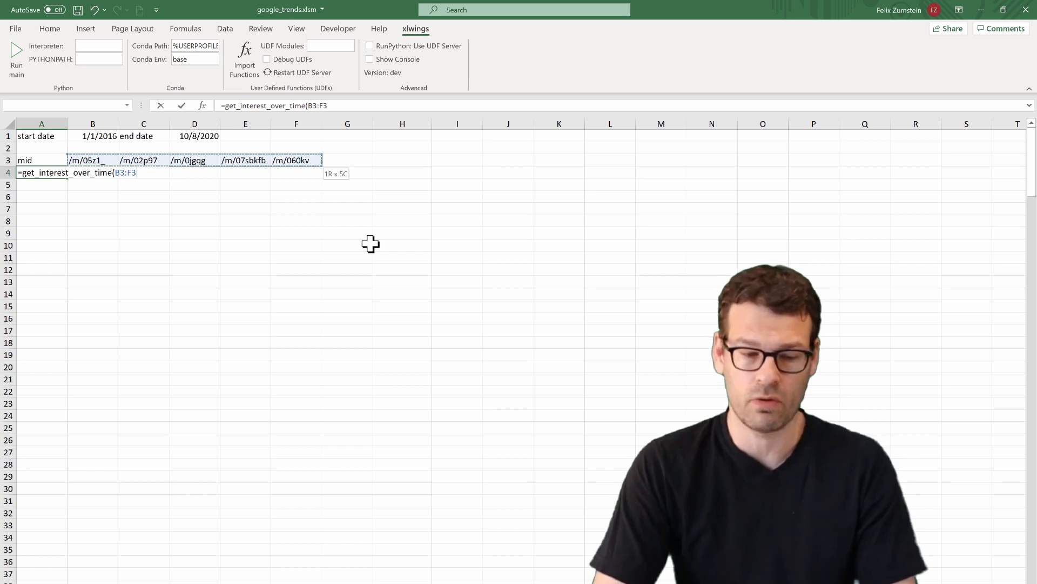
pyautogui.write(',')
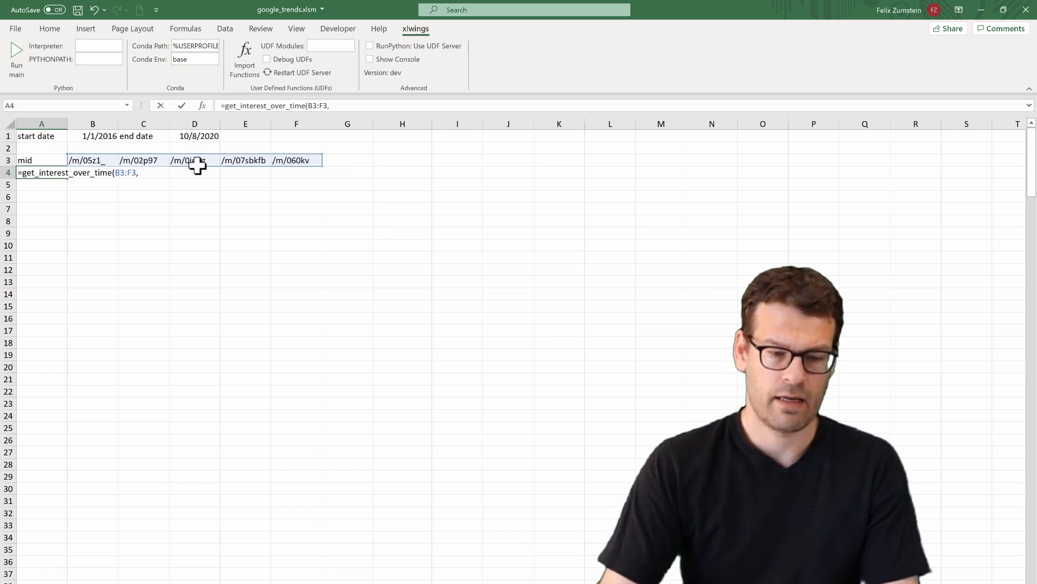
pyautogui.click(93, 136)
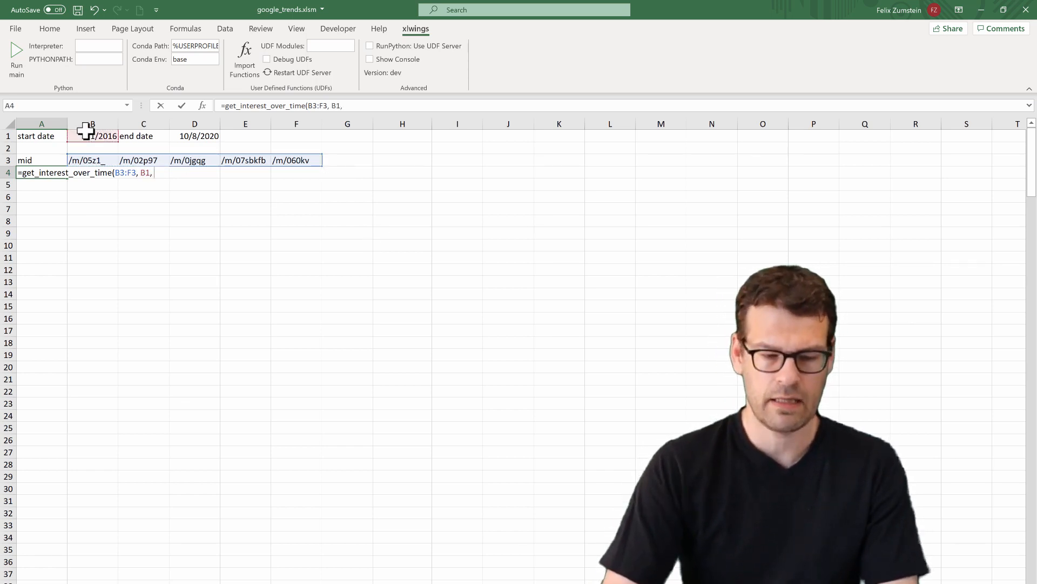
pyautogui.click(195, 136)
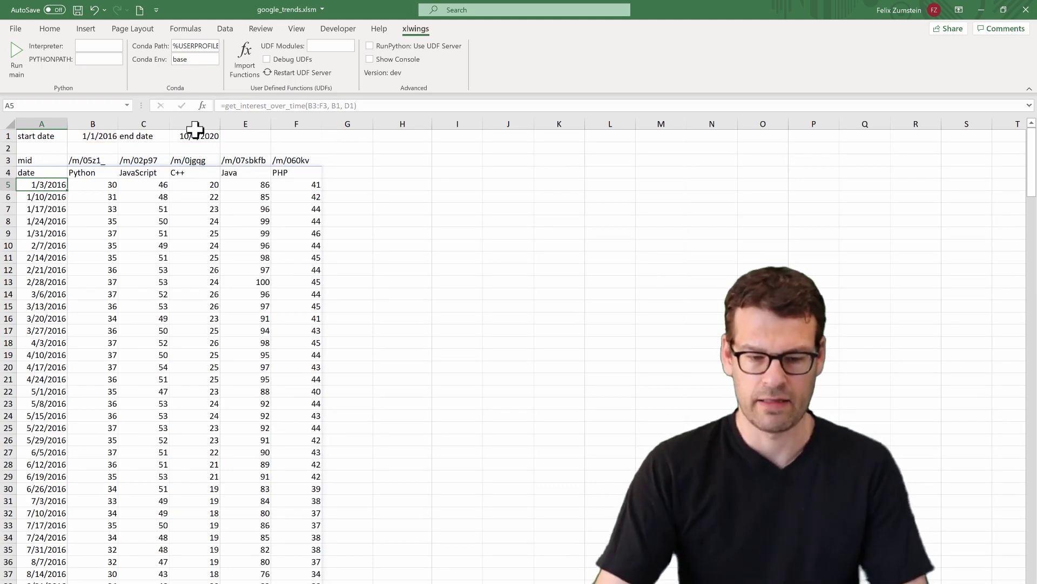
# - Enter =plot(A4#, "History") in H4 to chart weekly interest for the five languages
pyautogui.click(402, 172)
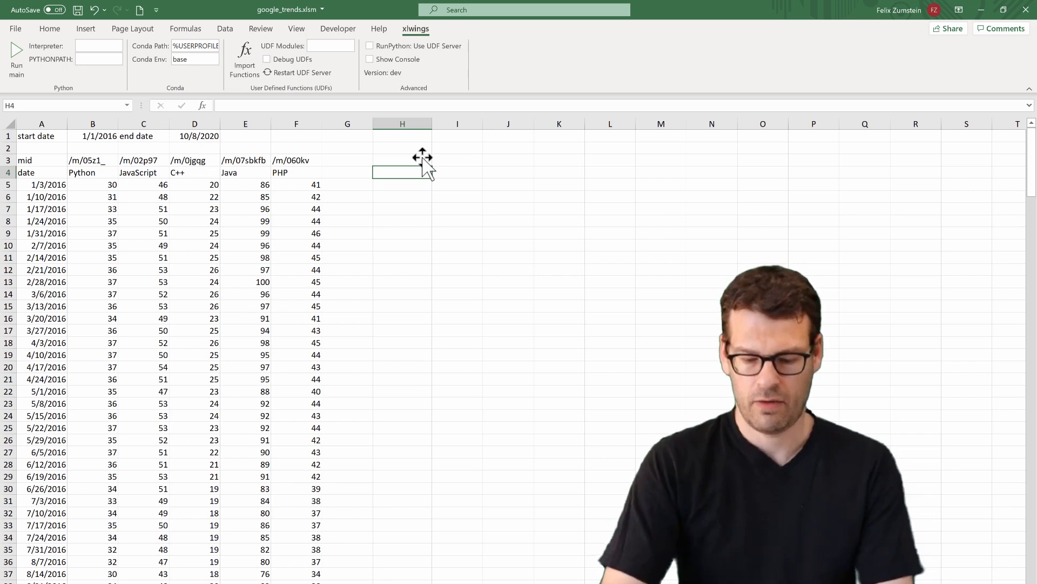
pyautogui.write('=po')
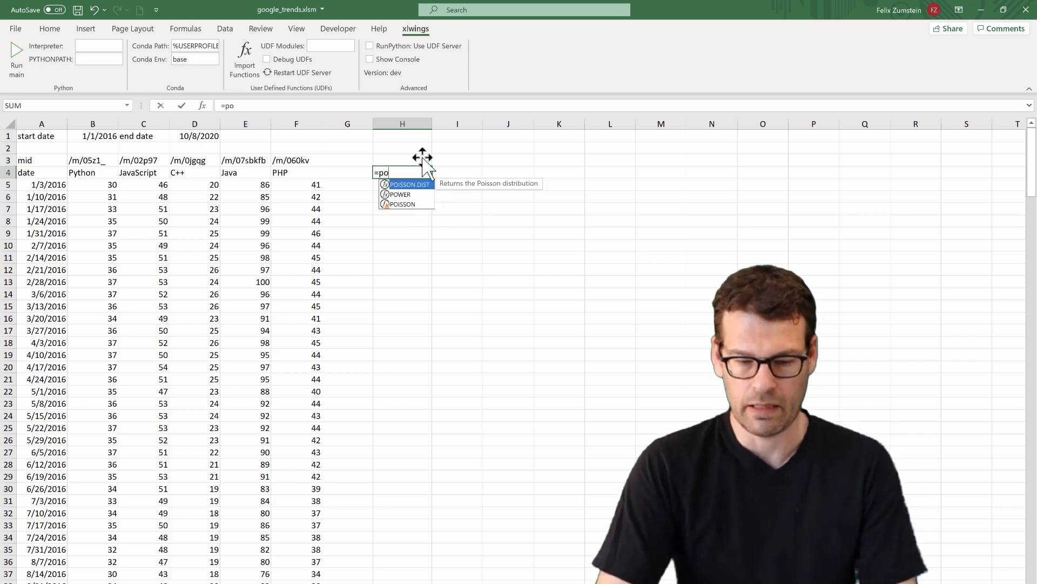
pyautogui.write('plot(A4#')
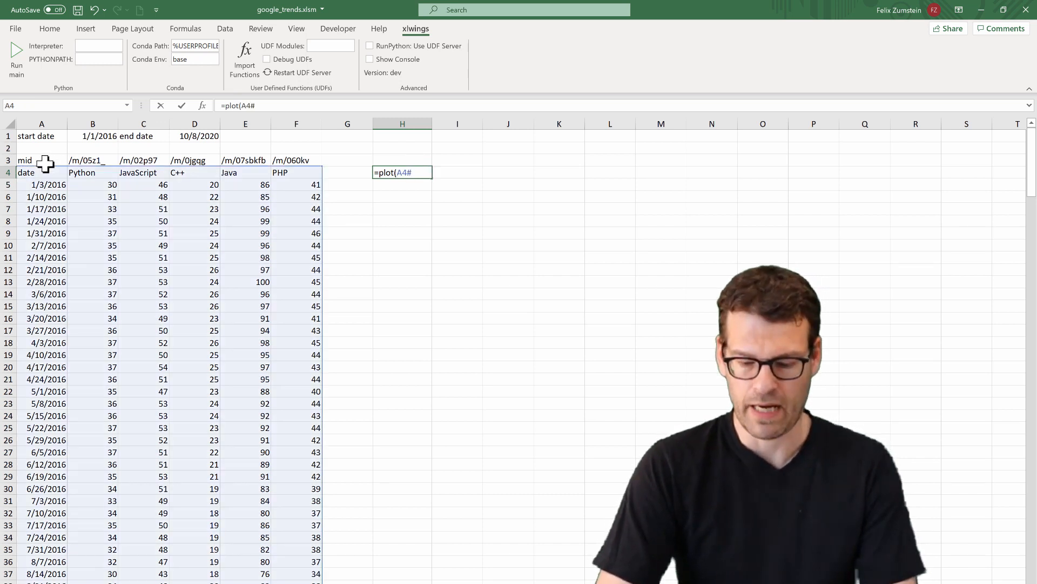
pyautogui.write(', "')
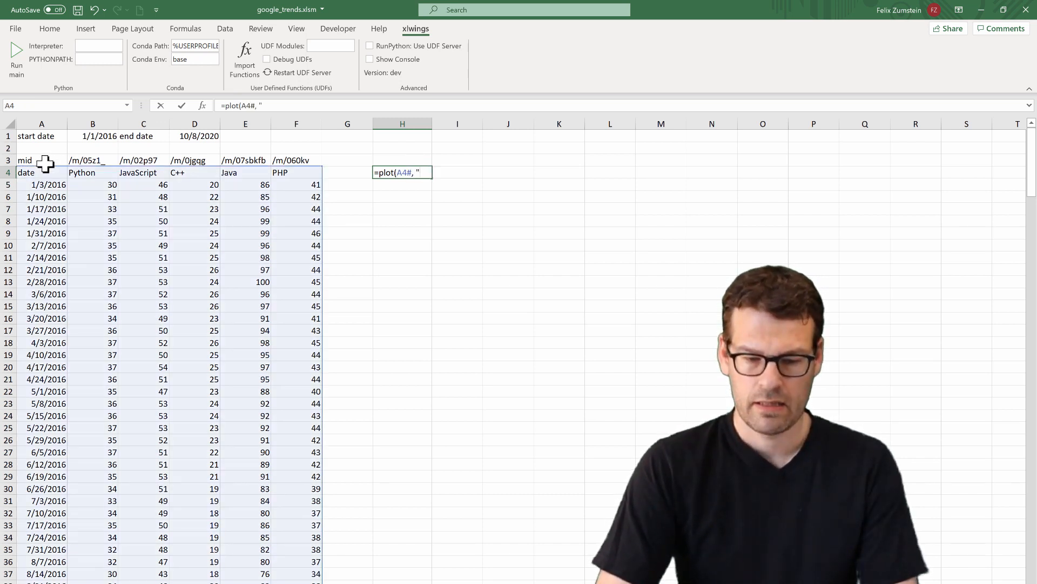
pyautogui.write('History')
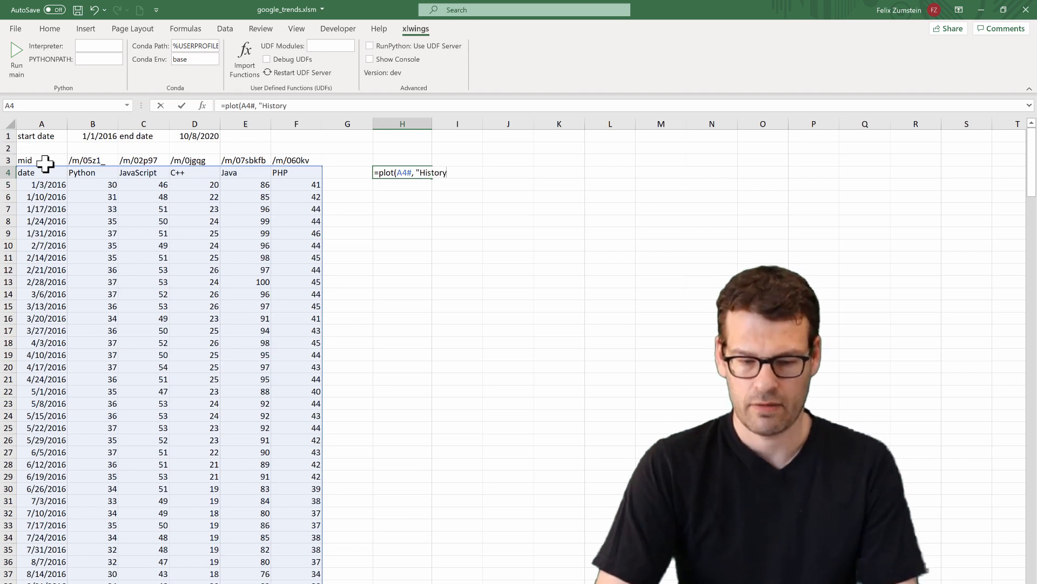
pyautogui.write('")')
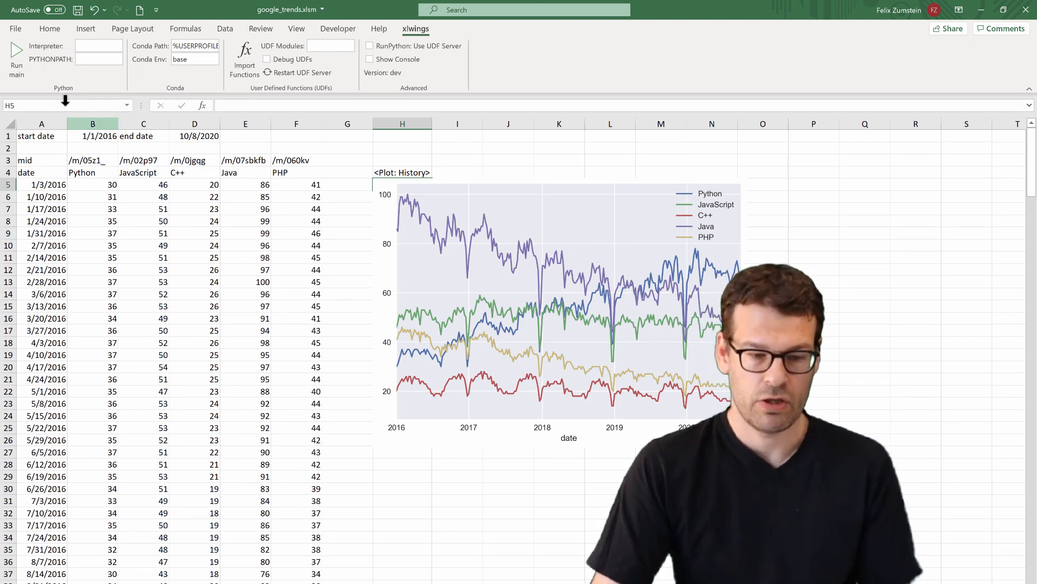
pyautogui.click(92, 136)
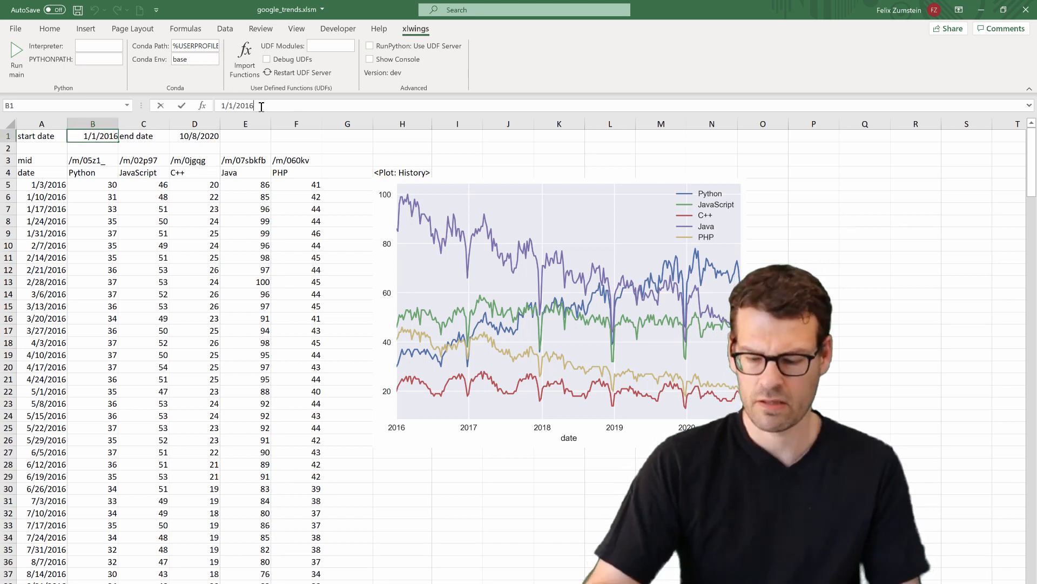
# - Change the start date in B1 to 1/1/2015 so data and chart refresh from 2015
pyautogui.write('1/1/2015')
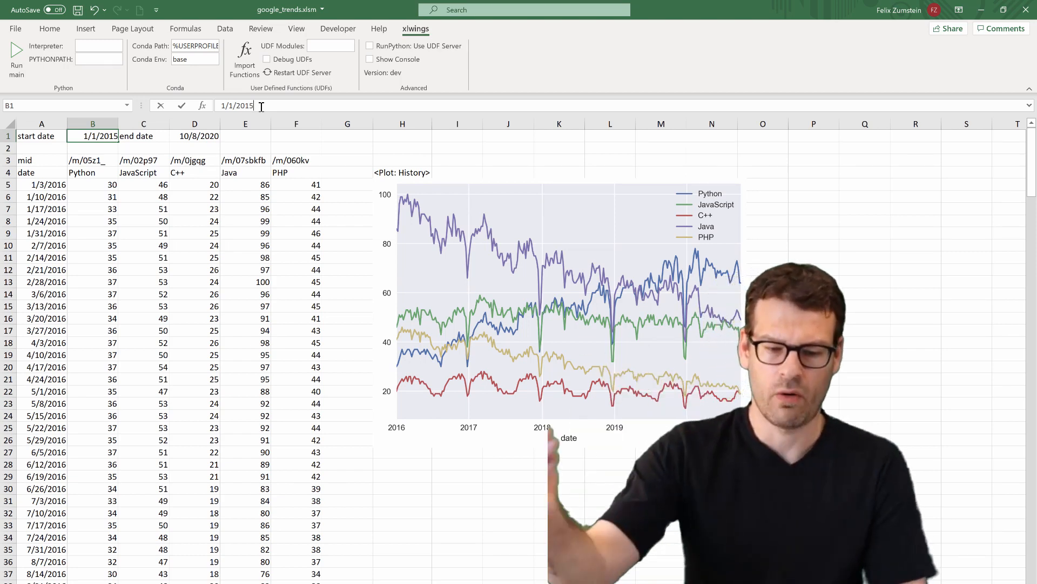
pyautogui.press('Enter')
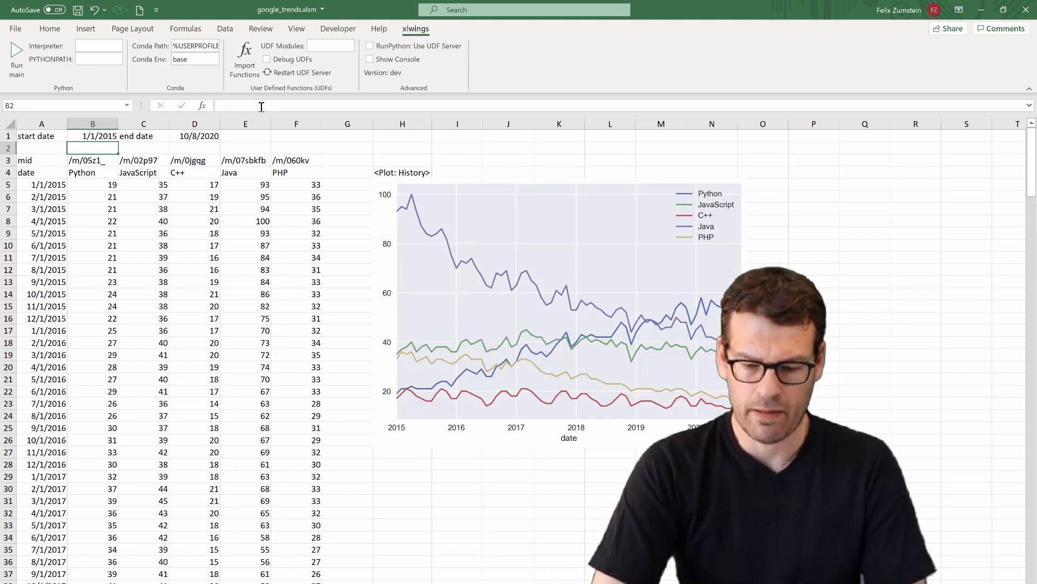